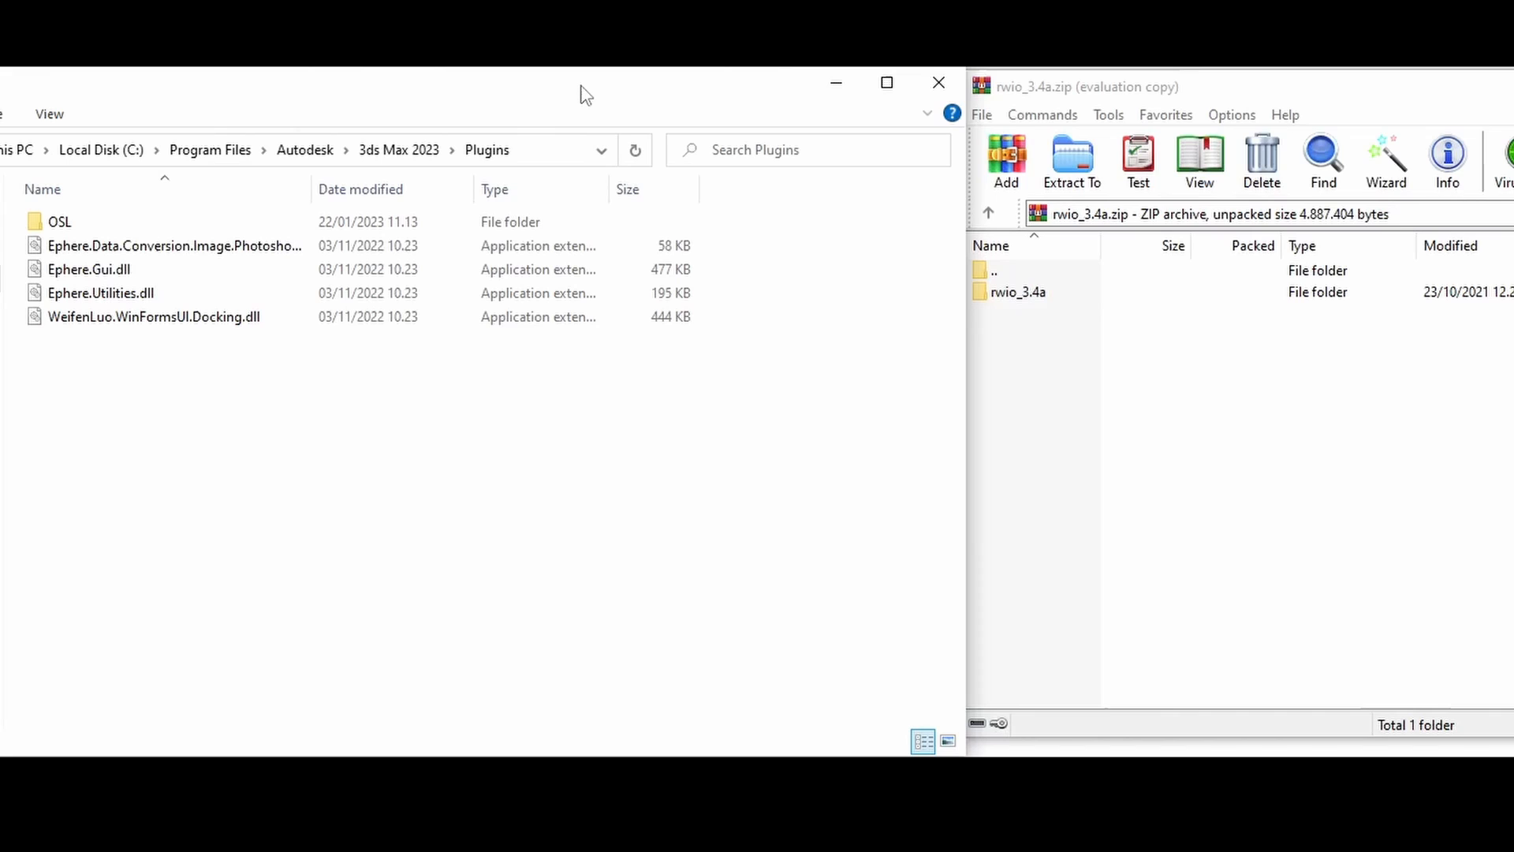
pyautogui.moveTo(714, 96)
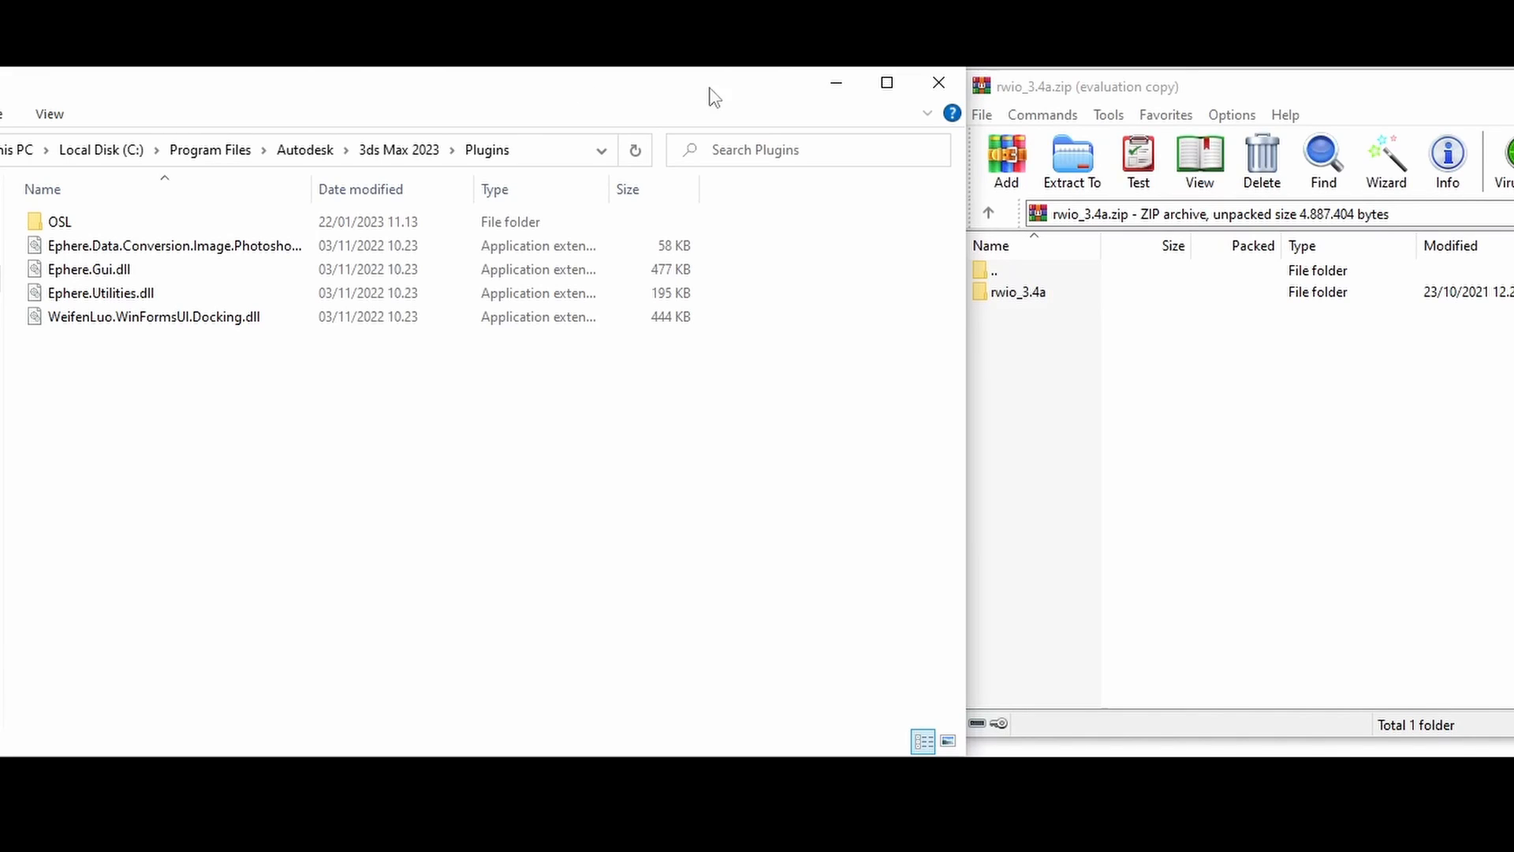
# Step: Copy rwio2023.dli from the archive's rwio_3.4a\plugins\amd64 folder into 3ds Max 2023\Plugins
pyautogui.doubleClick(1019, 292)
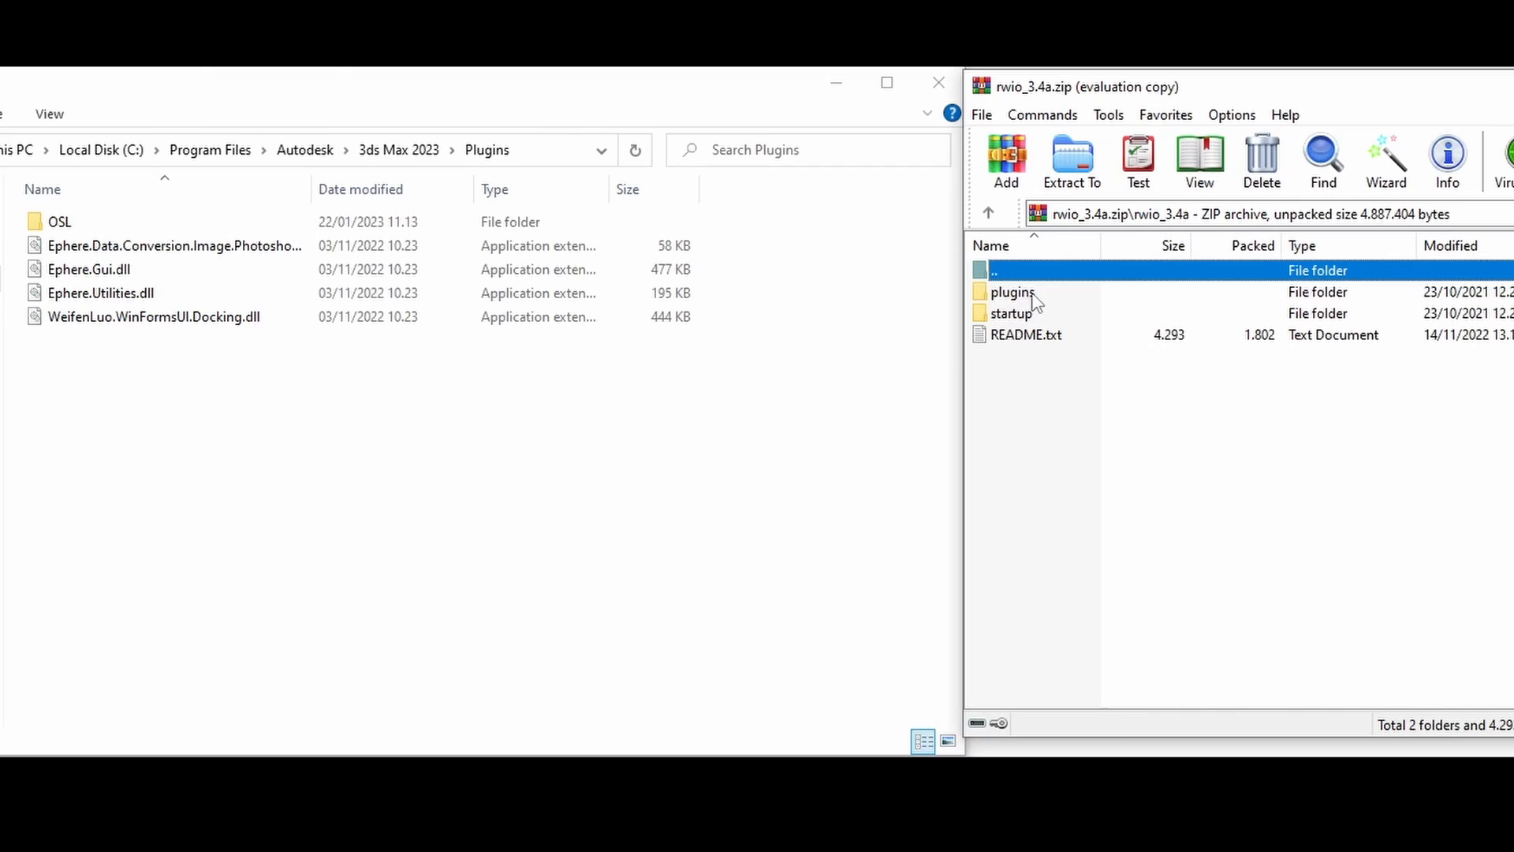
pyautogui.doubleClick(1012, 292)
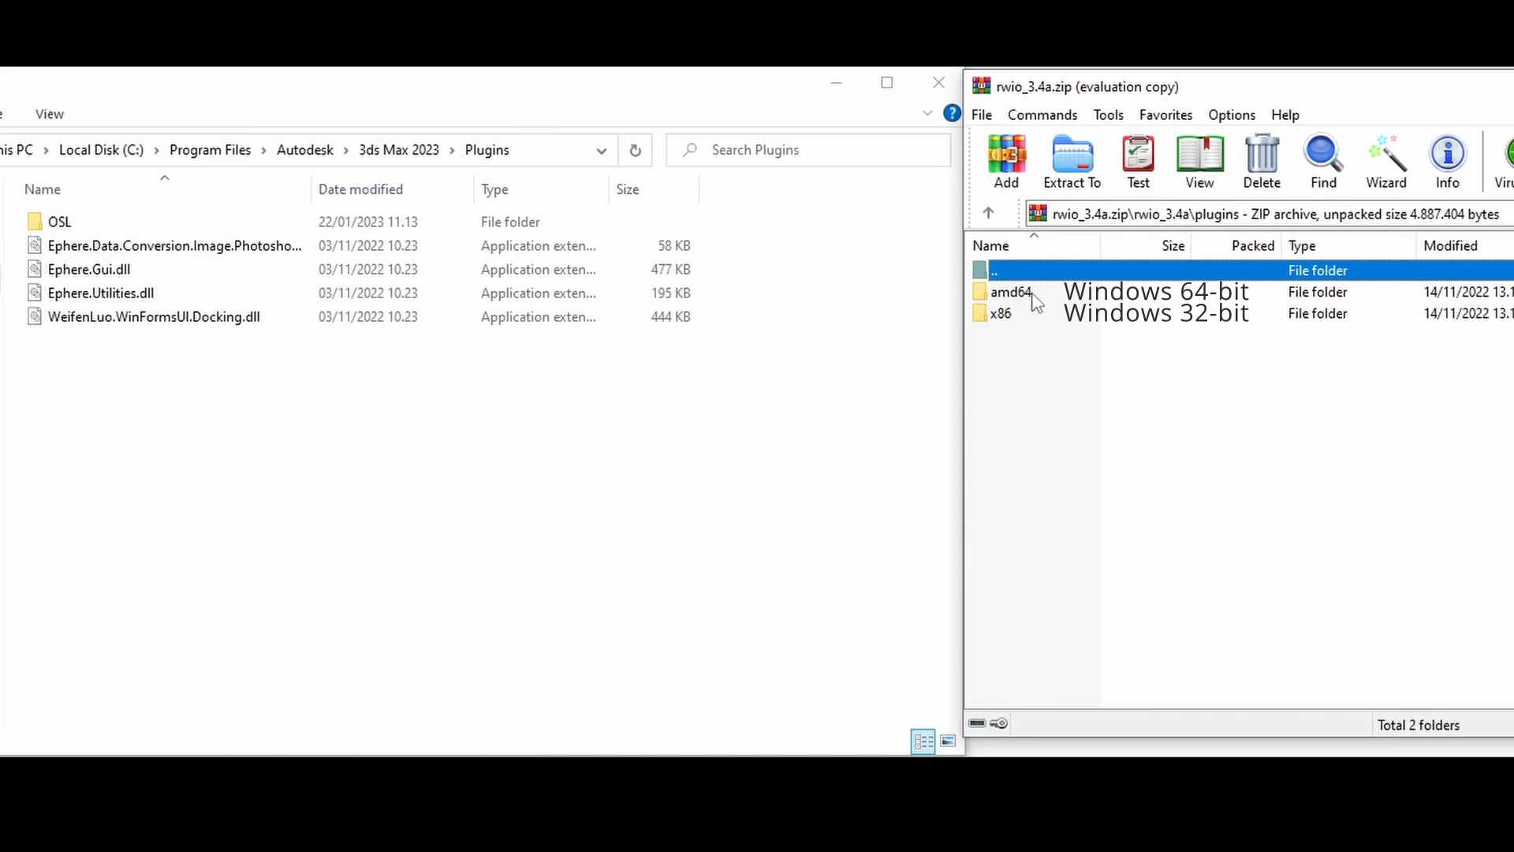
pyautogui.doubleClick(1010, 291)
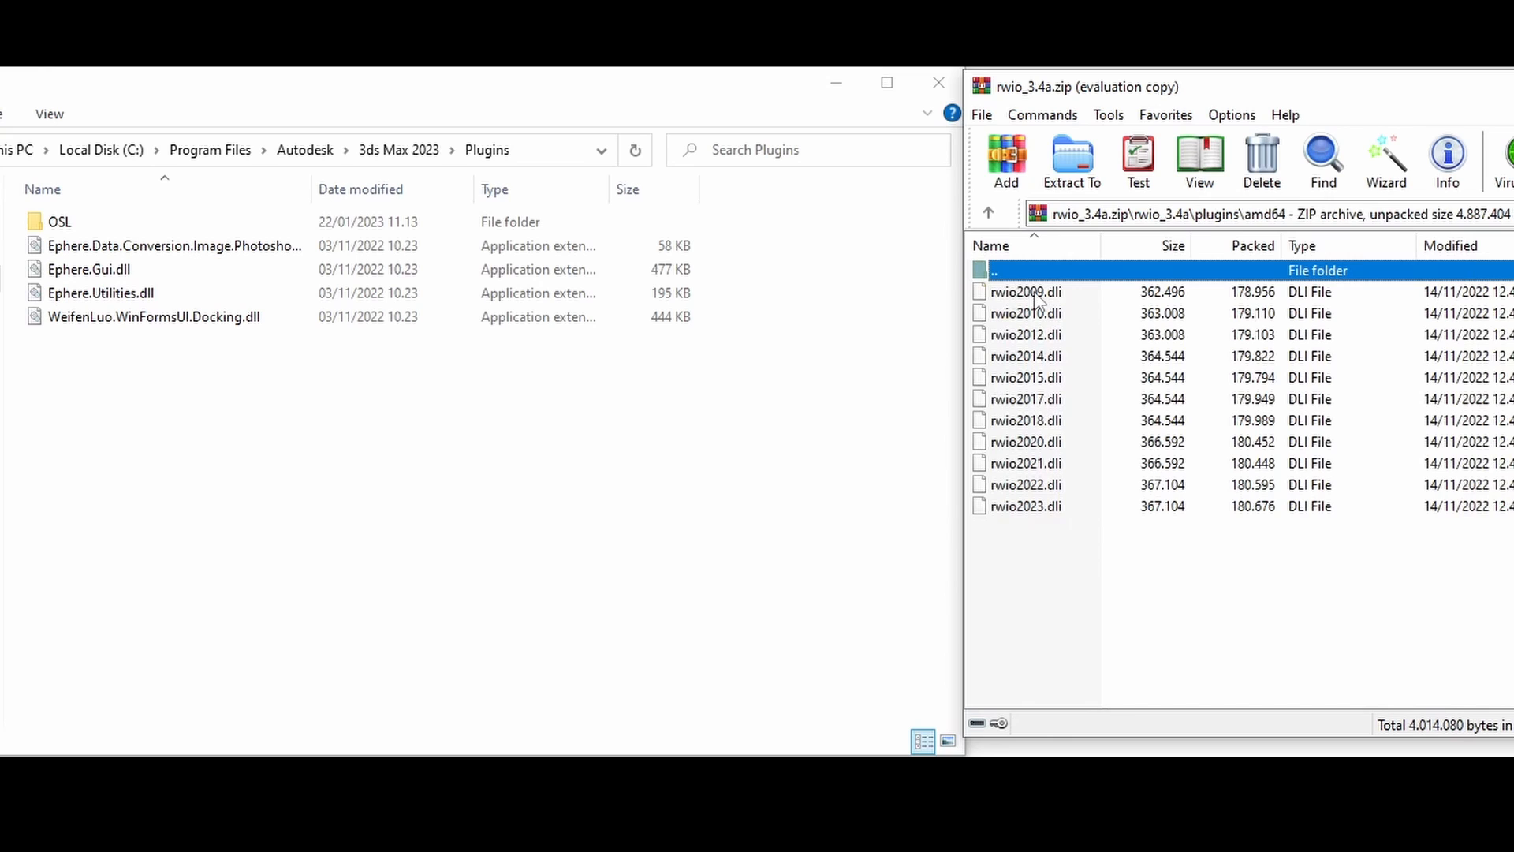
pyautogui.moveTo(1034, 508)
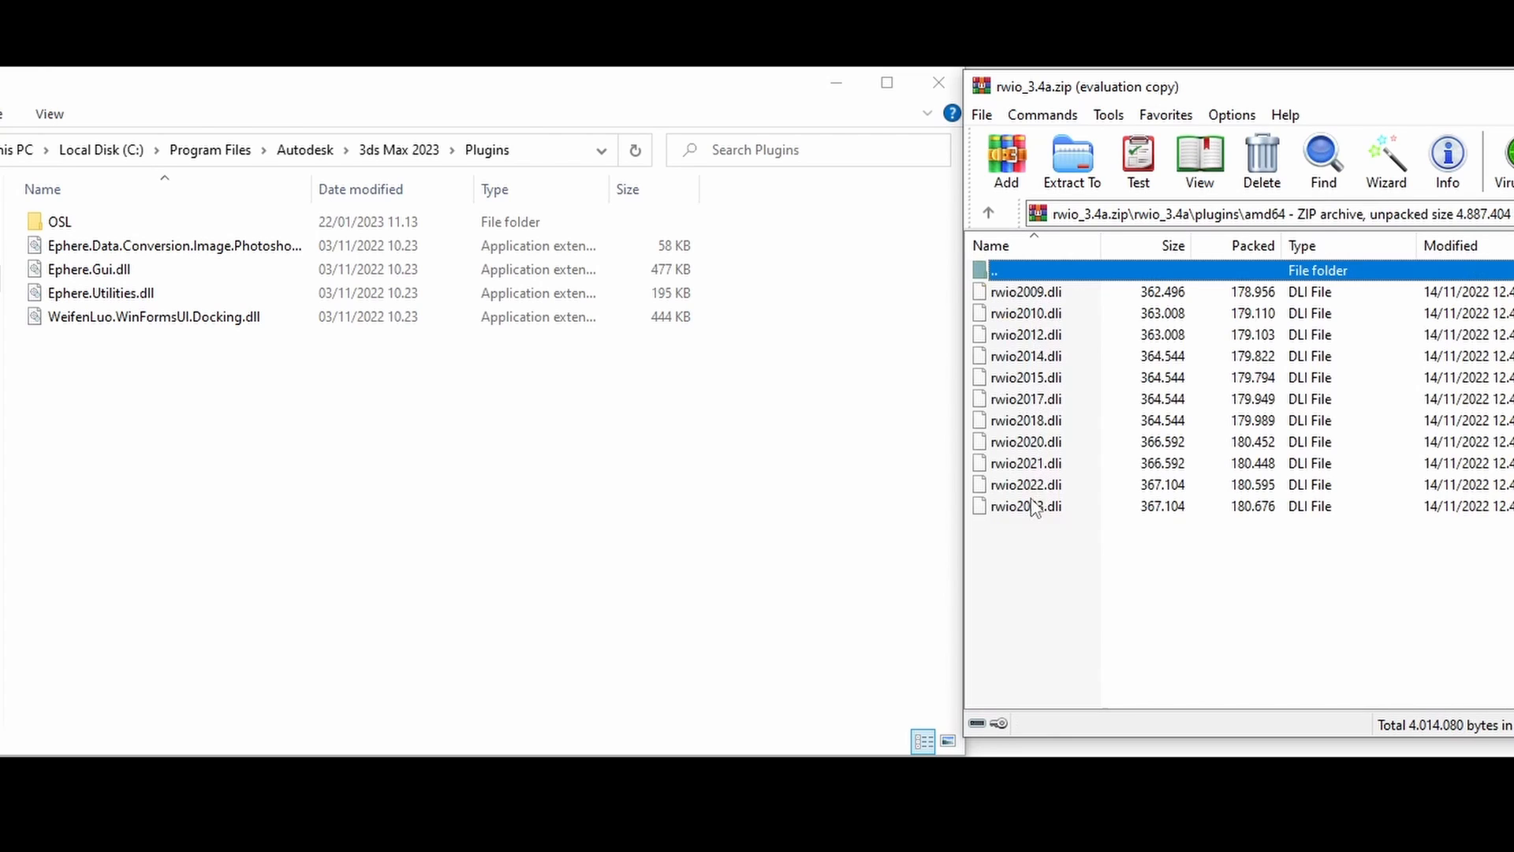
pyautogui.click(1027, 507)
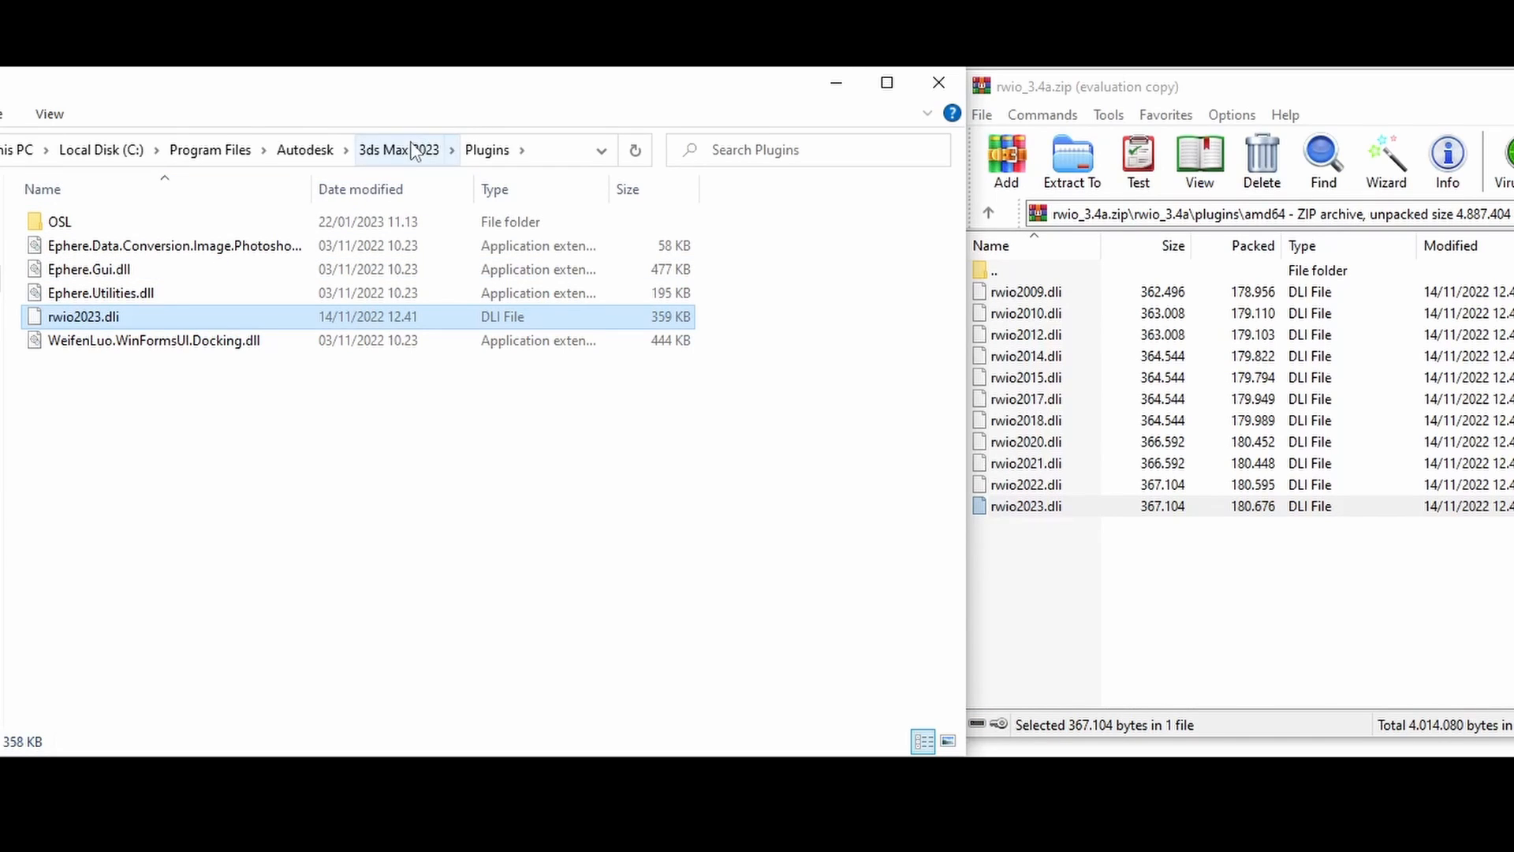
# Step: Open the 3ds Max 2023 scripts folder, then navigate back within the archive's plugins folder
pyautogui.click(397, 150)
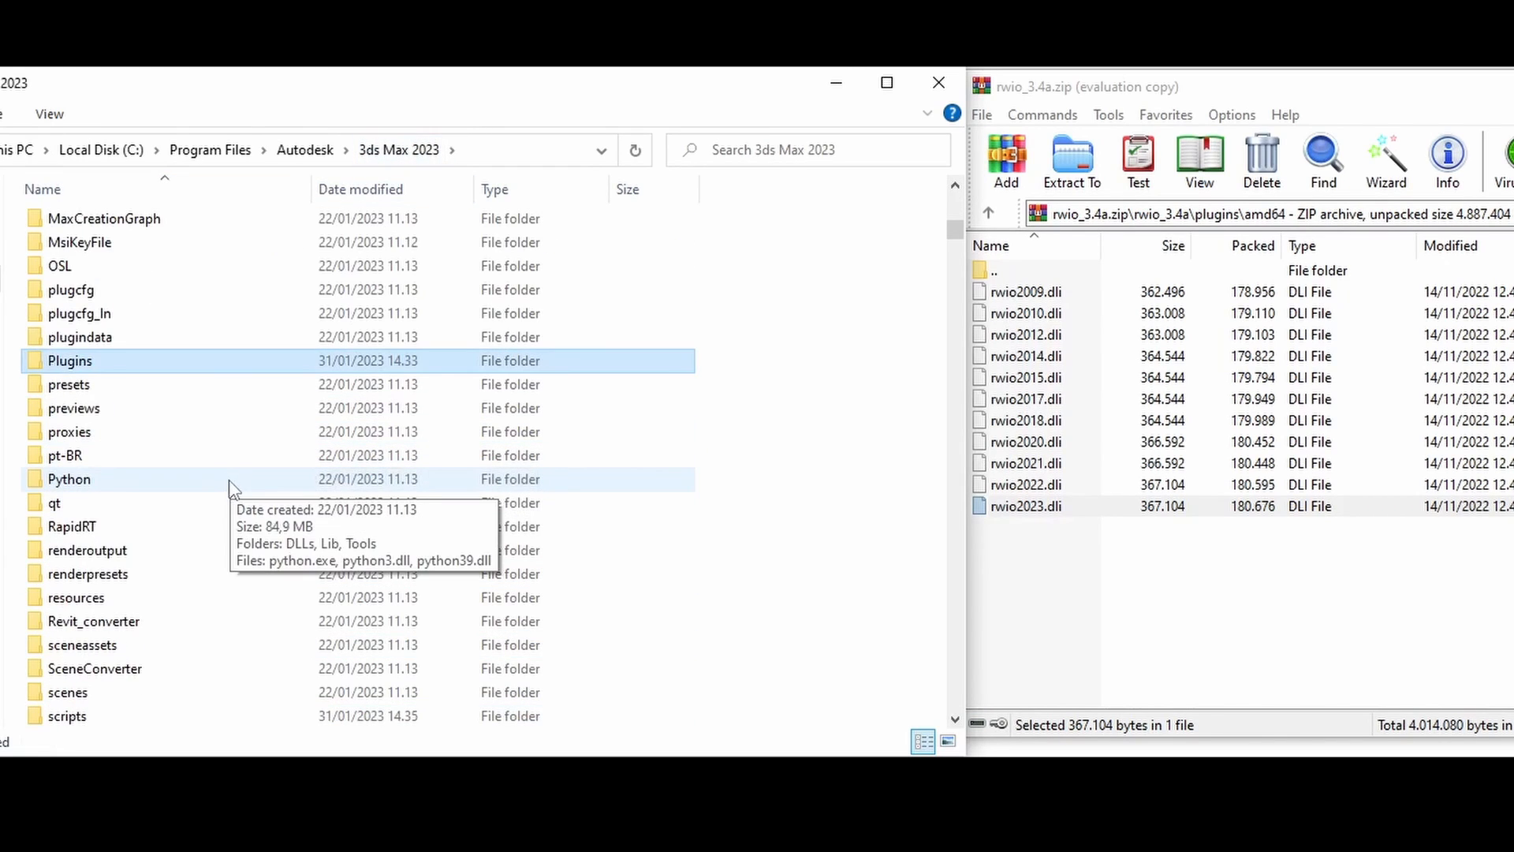
pyautogui.doubleClick(66, 716)
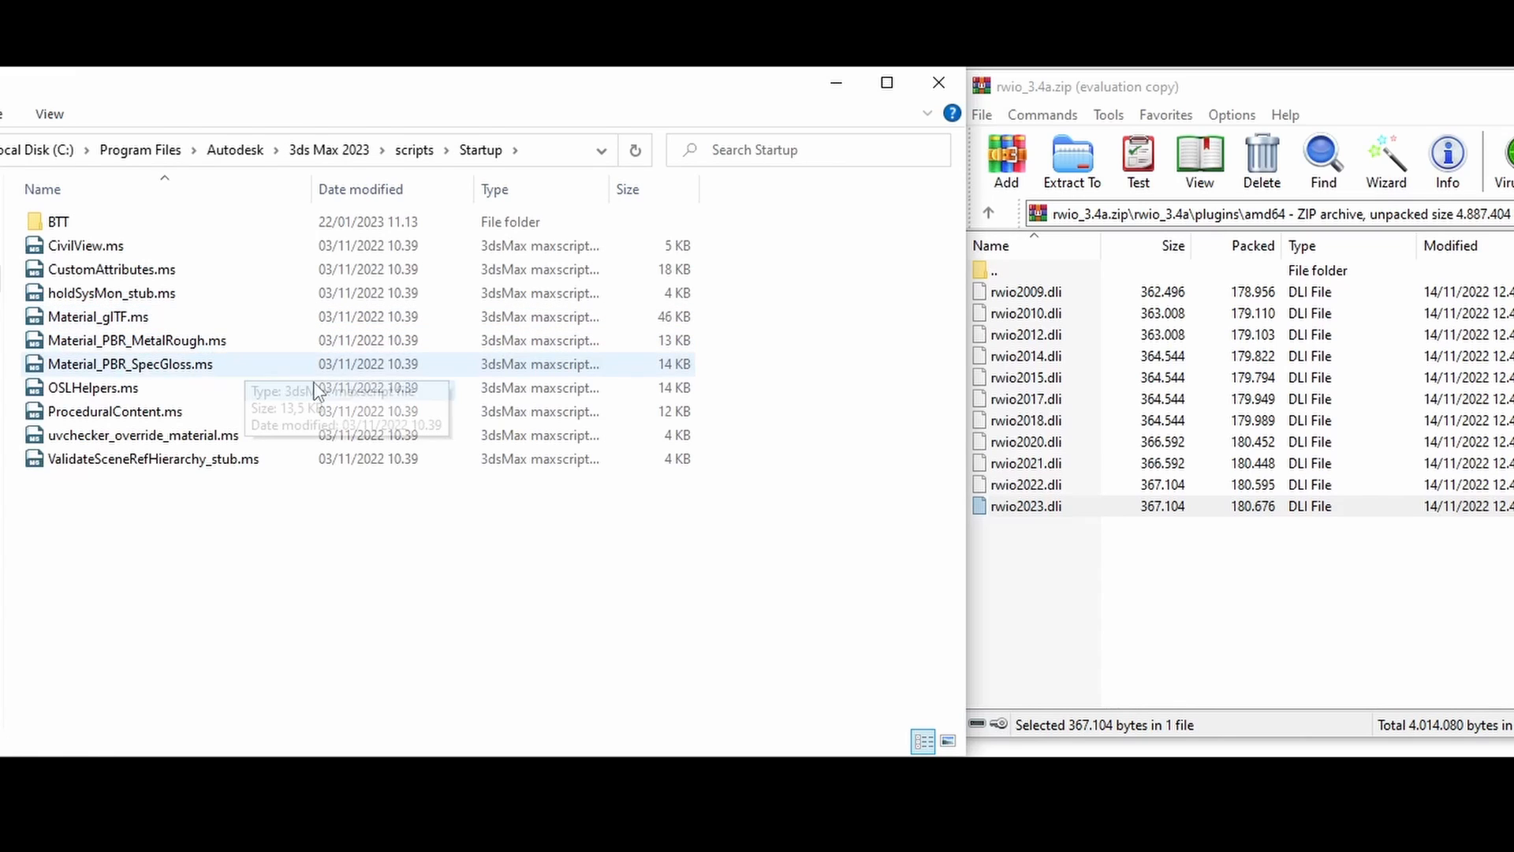
pyautogui.moveTo(1253, 104)
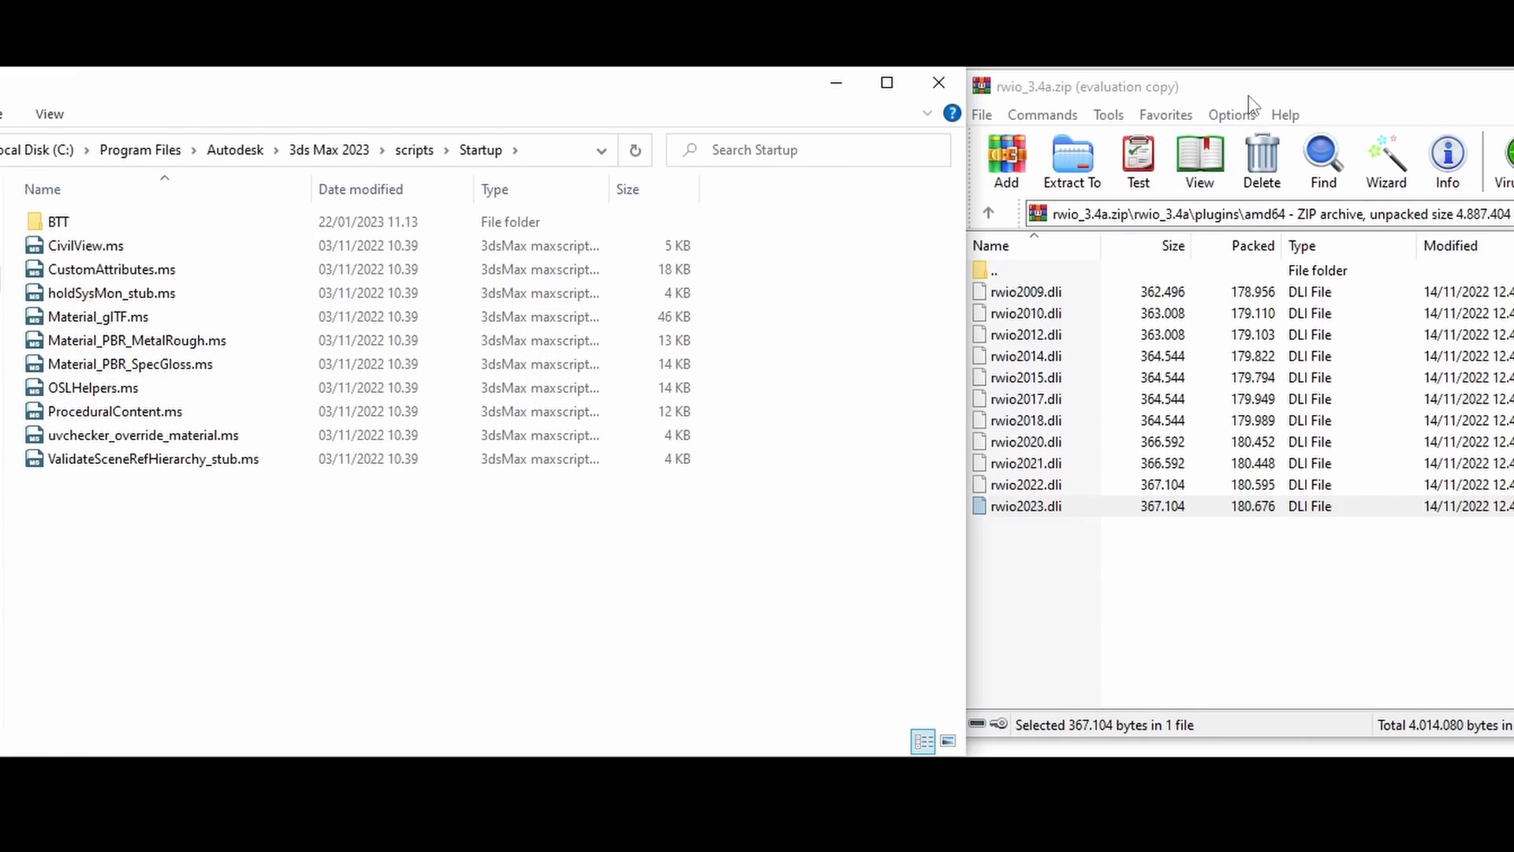
pyautogui.click(988, 211)
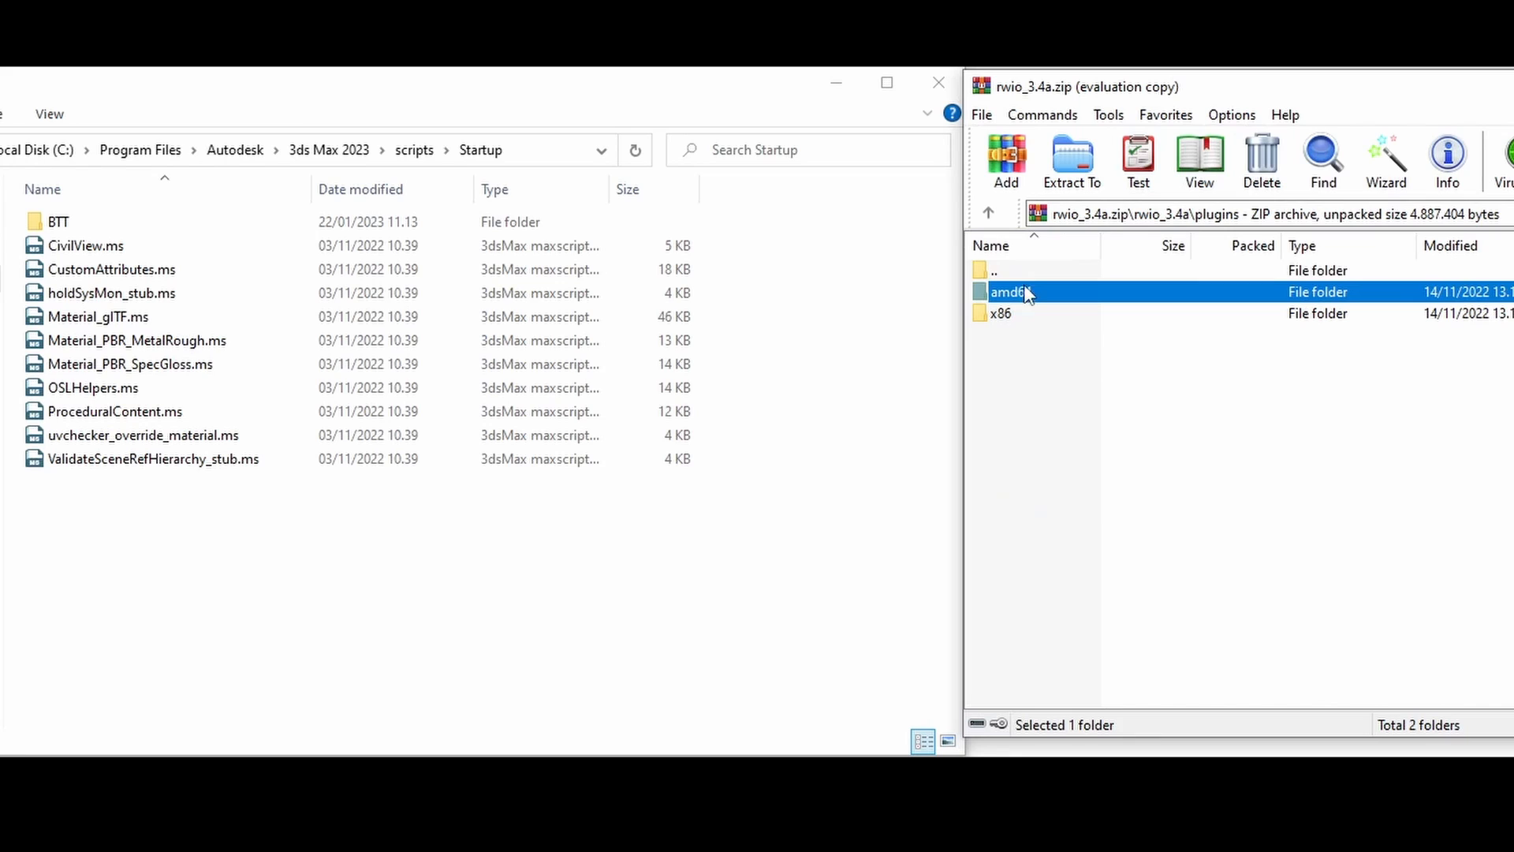
pyautogui.doubleClick(1006, 292)
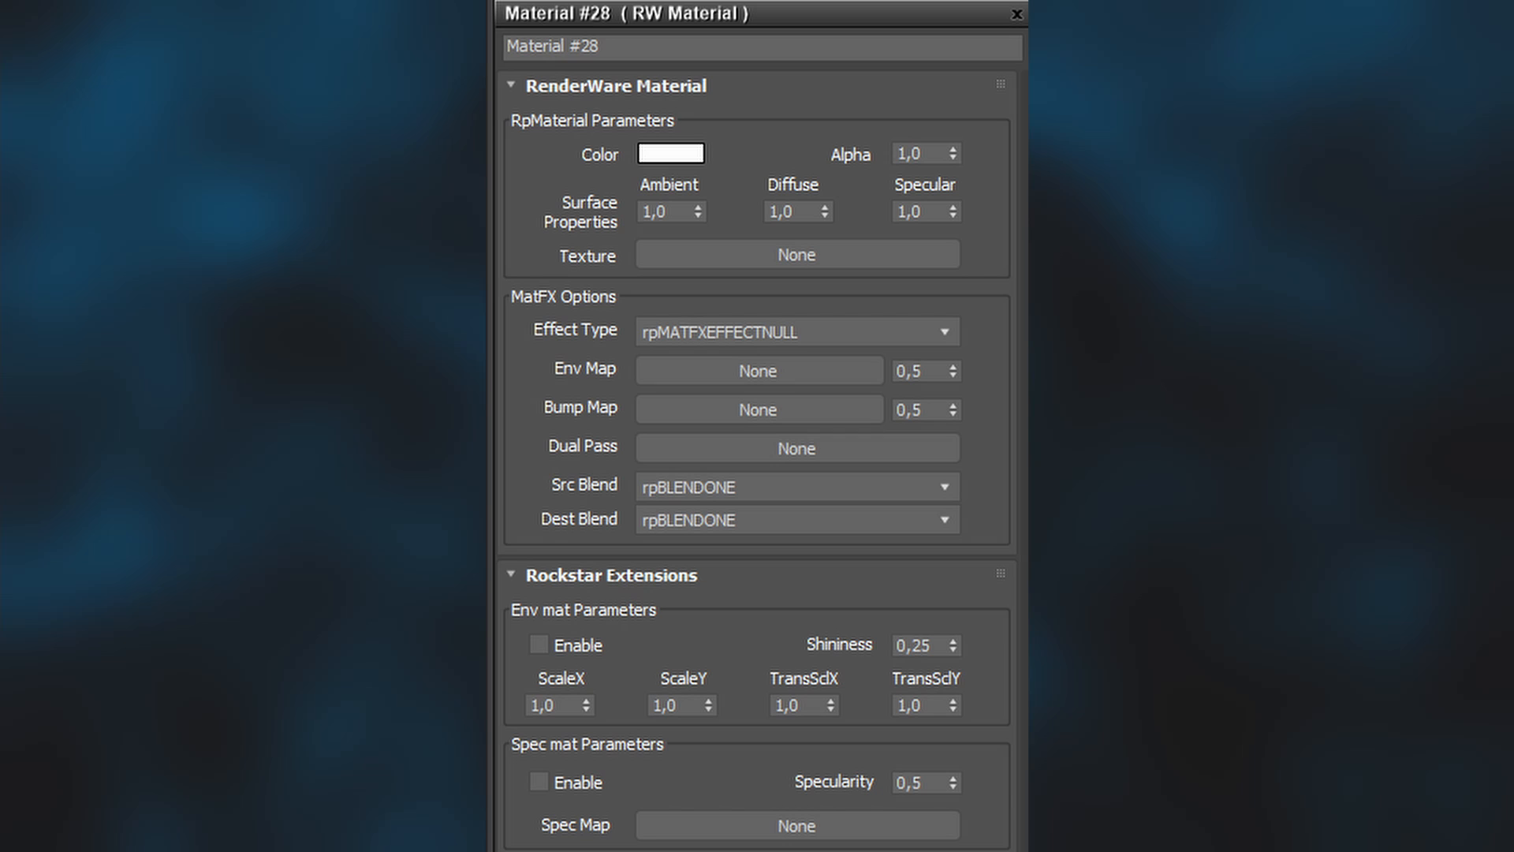
pyautogui.click(670, 153)
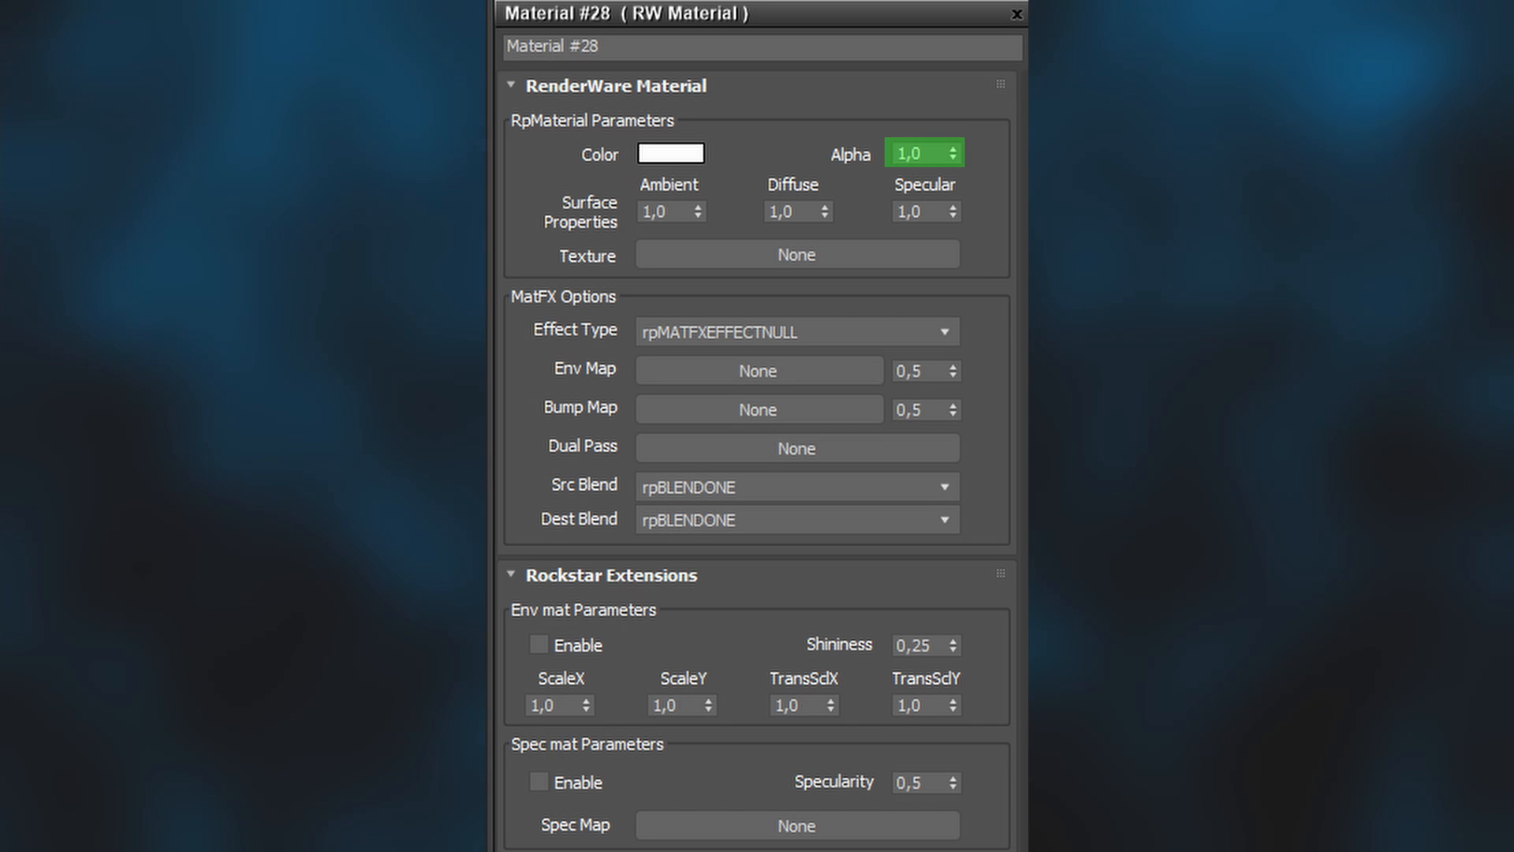
pyautogui.click(666, 210)
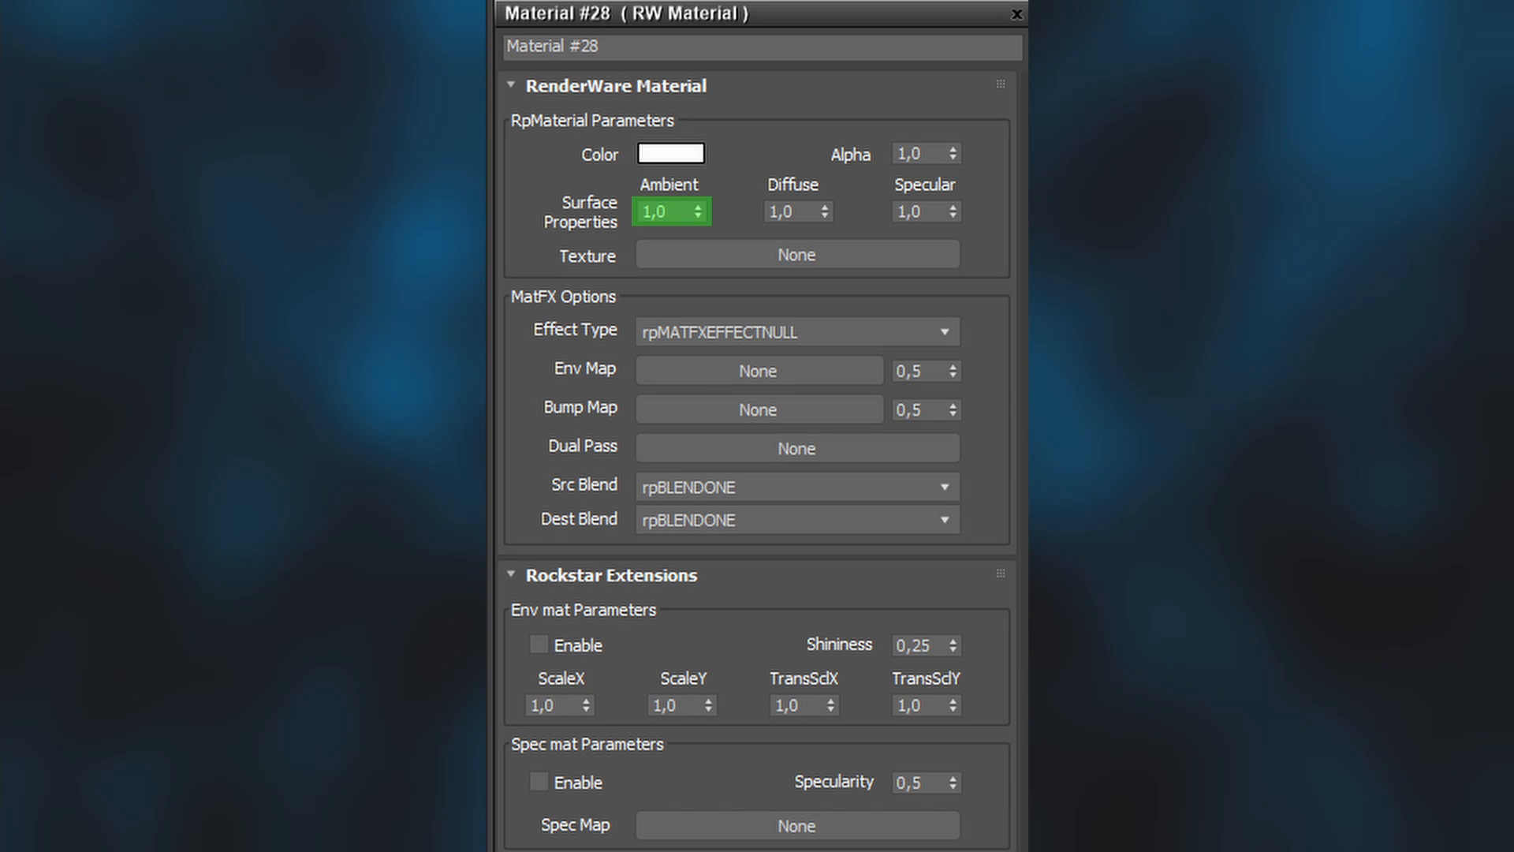
pyautogui.click(787, 210)
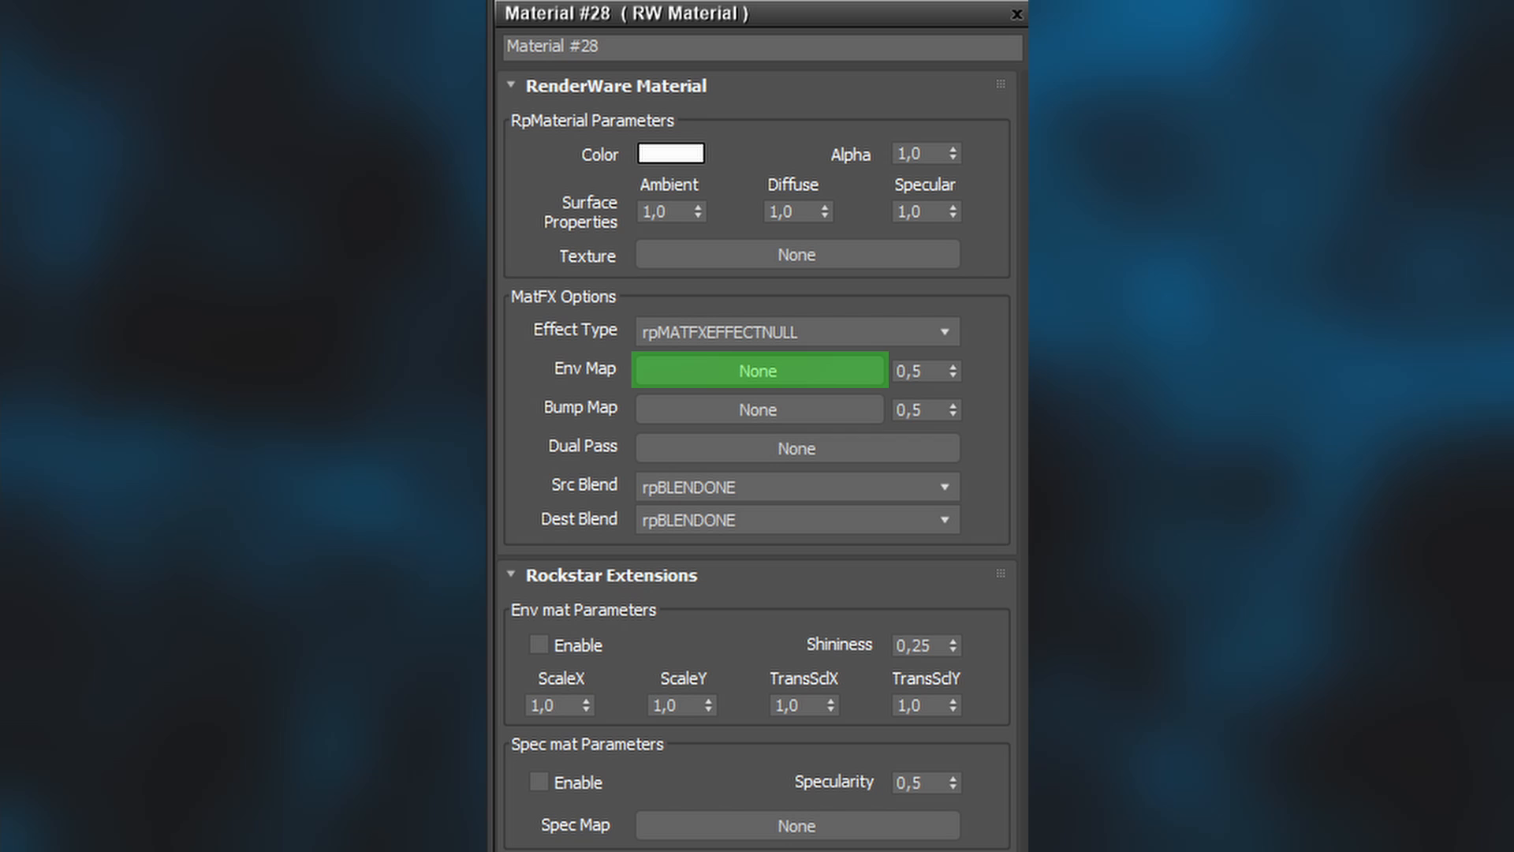
# Step: Review the MatFX and Rockstar Extensions options (Dual Pass, Env mat Enable, Shininess), then close the material window
pyautogui.click(758, 408)
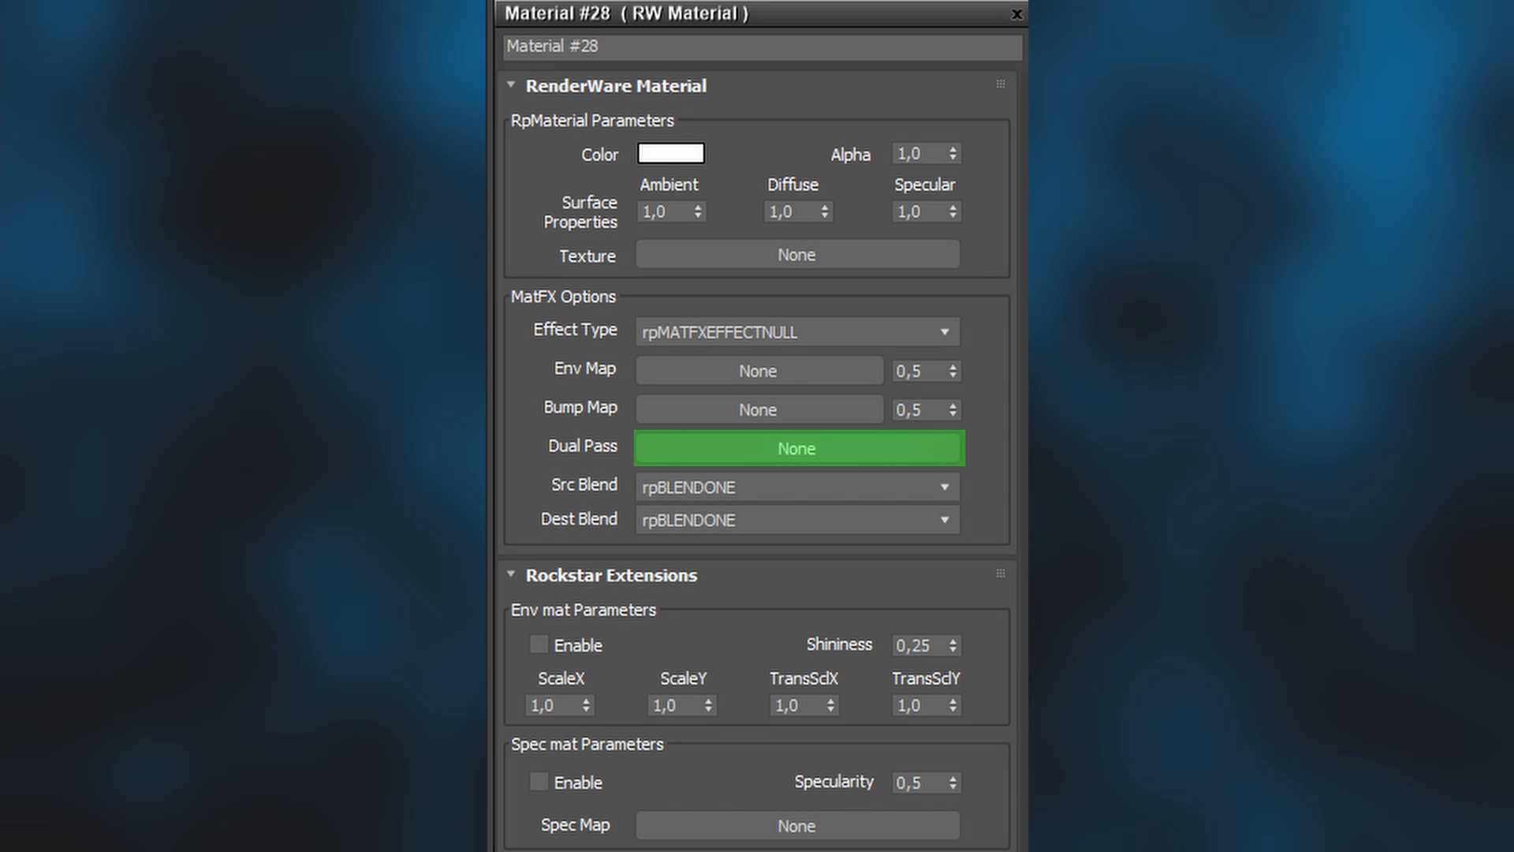
pyautogui.click(538, 644)
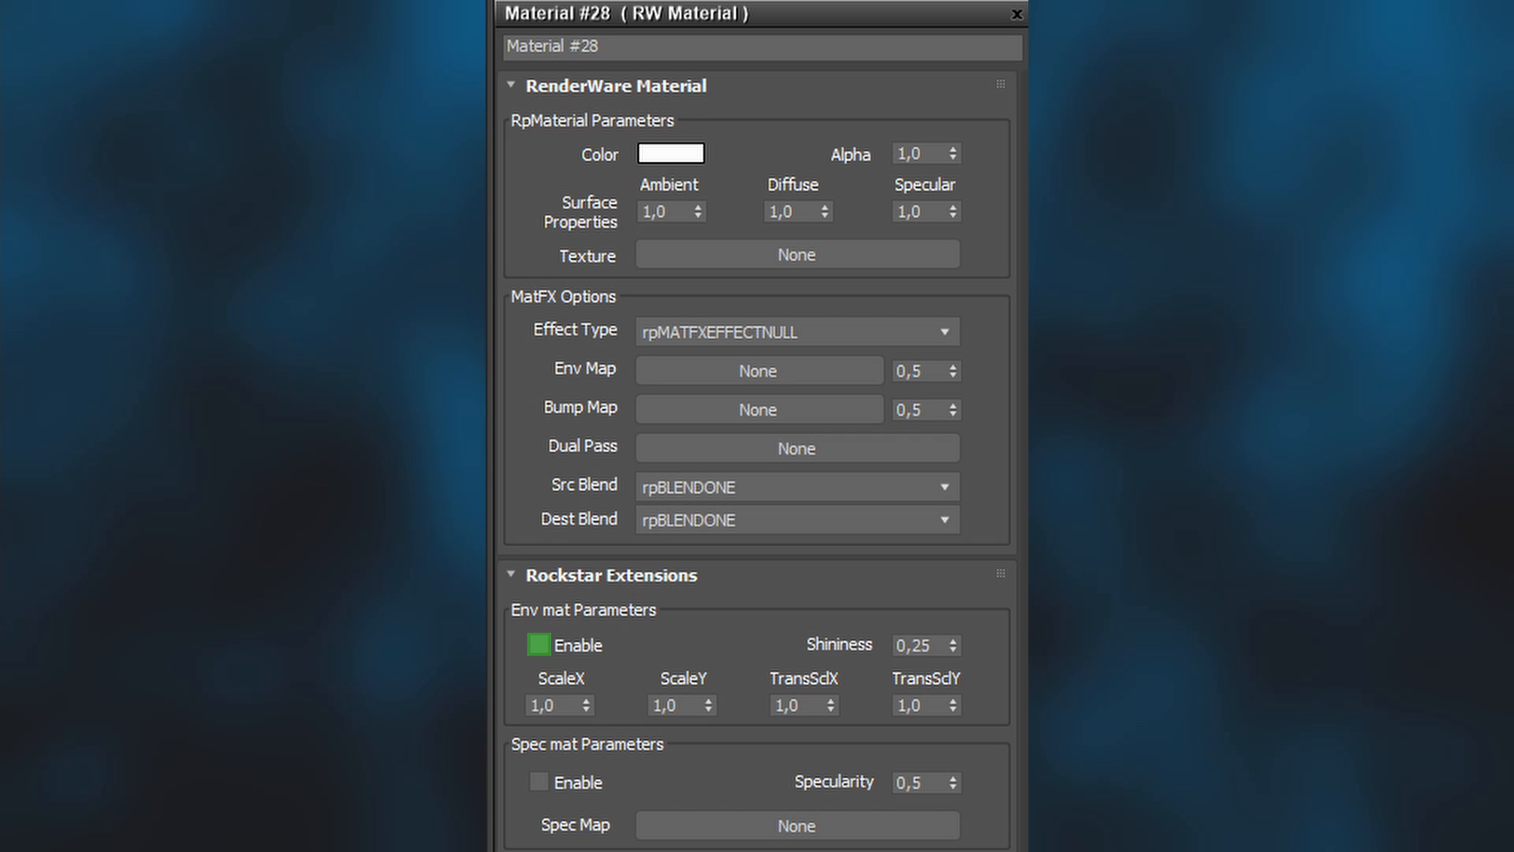
pyautogui.click(538, 644)
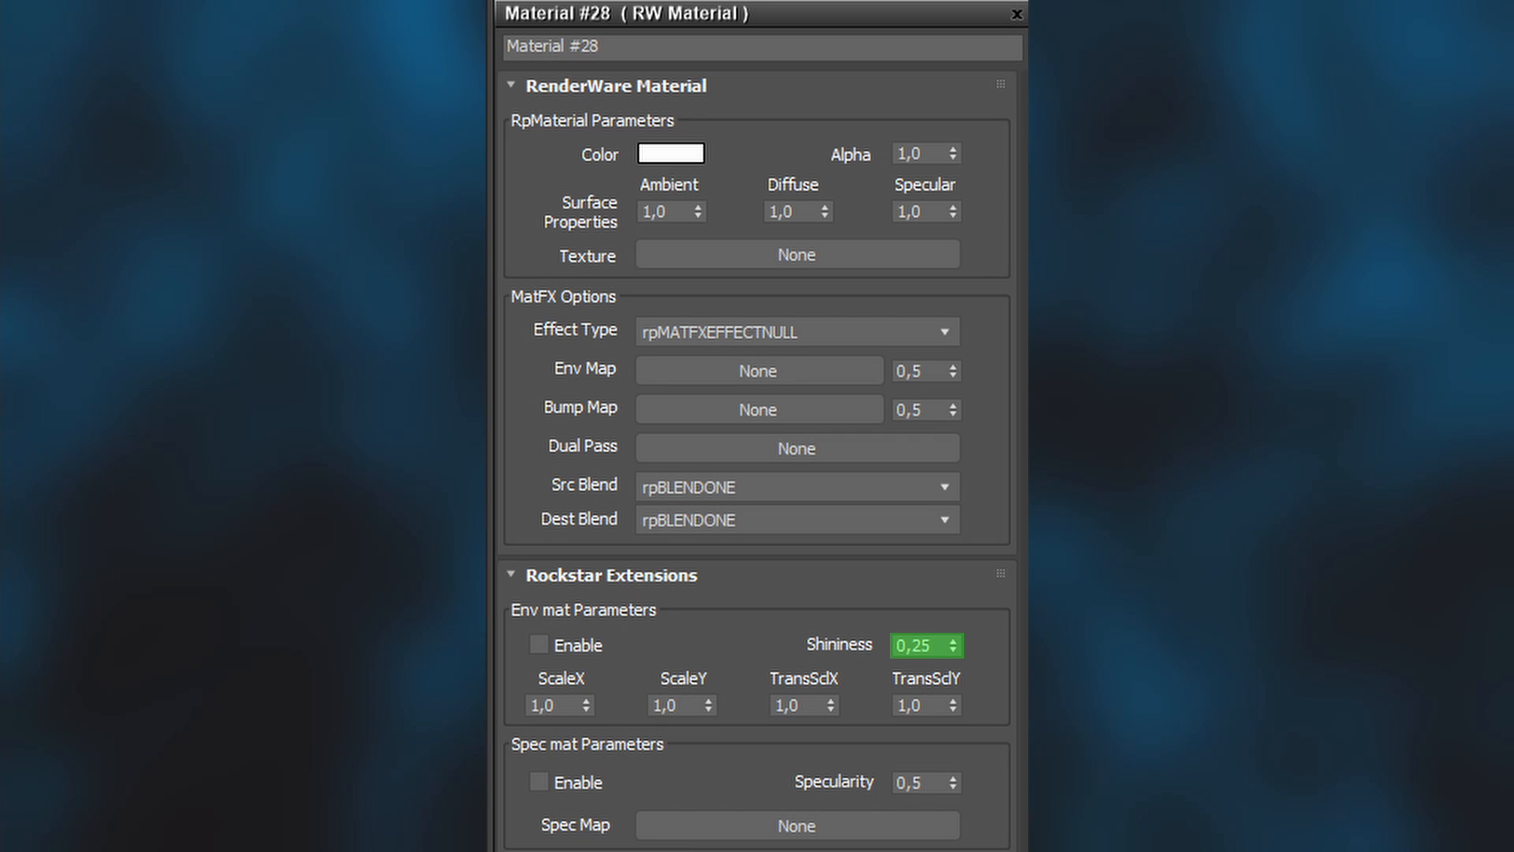
pyautogui.click(538, 782)
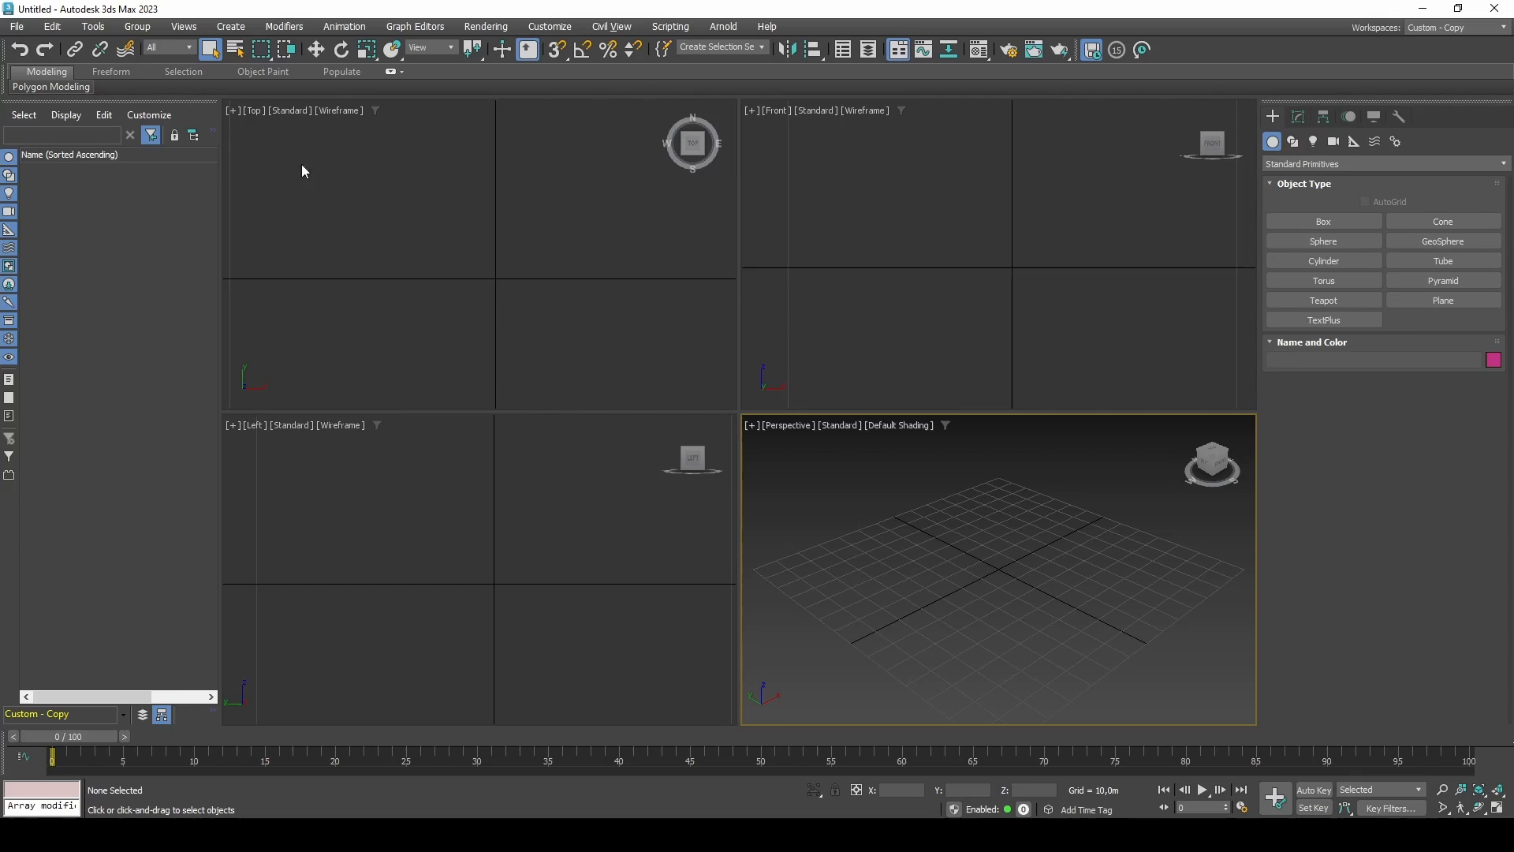
# Step: Import vmaff1.dff from the GTA SA Models folder
pyautogui.click(16, 26)
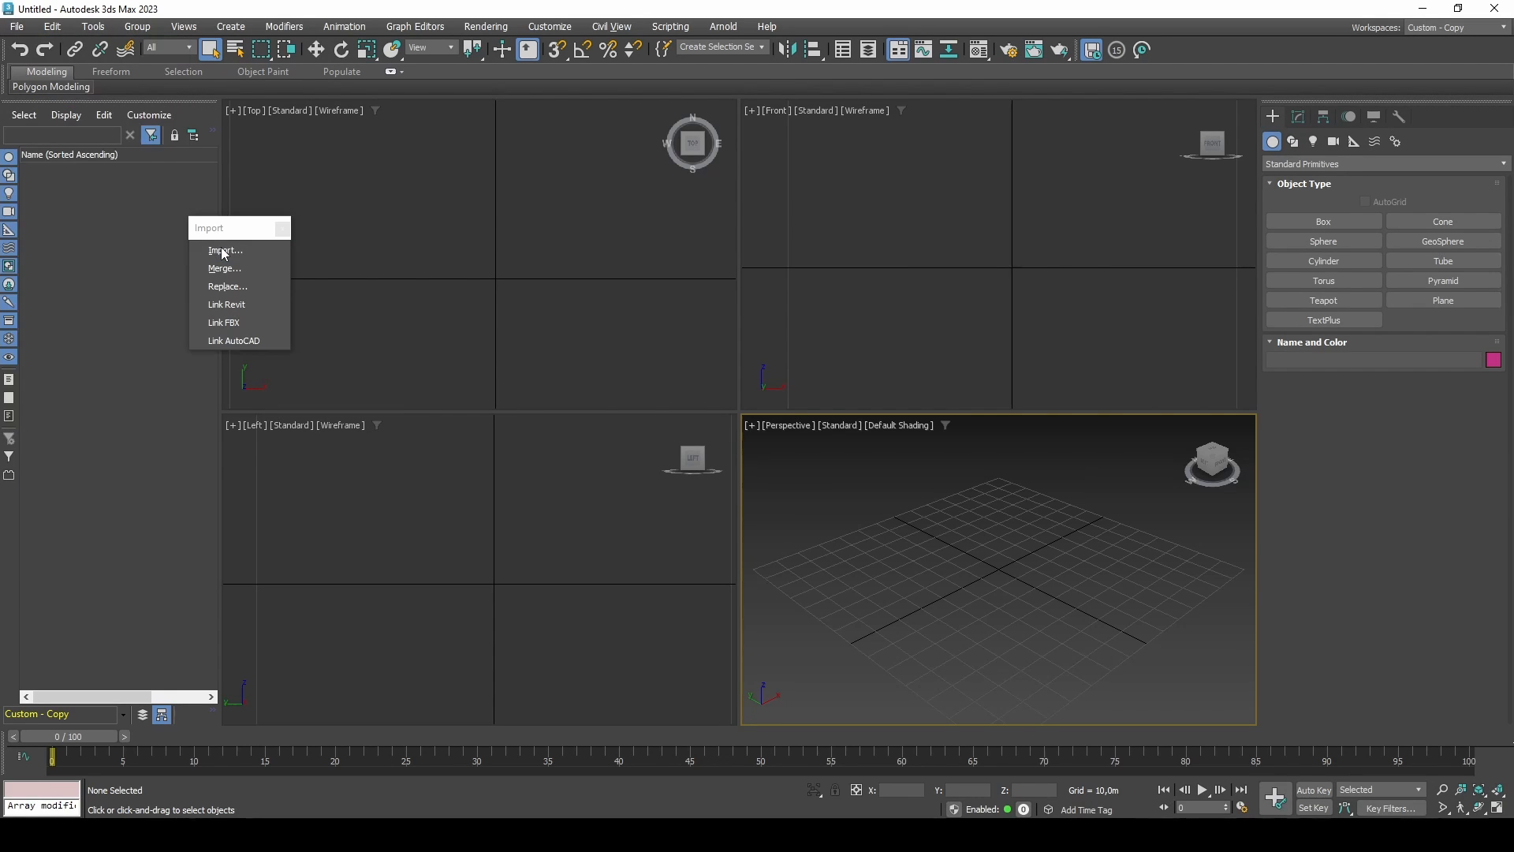
pyautogui.moveTo(240, 227); pyautogui.dragTo(271, 378)
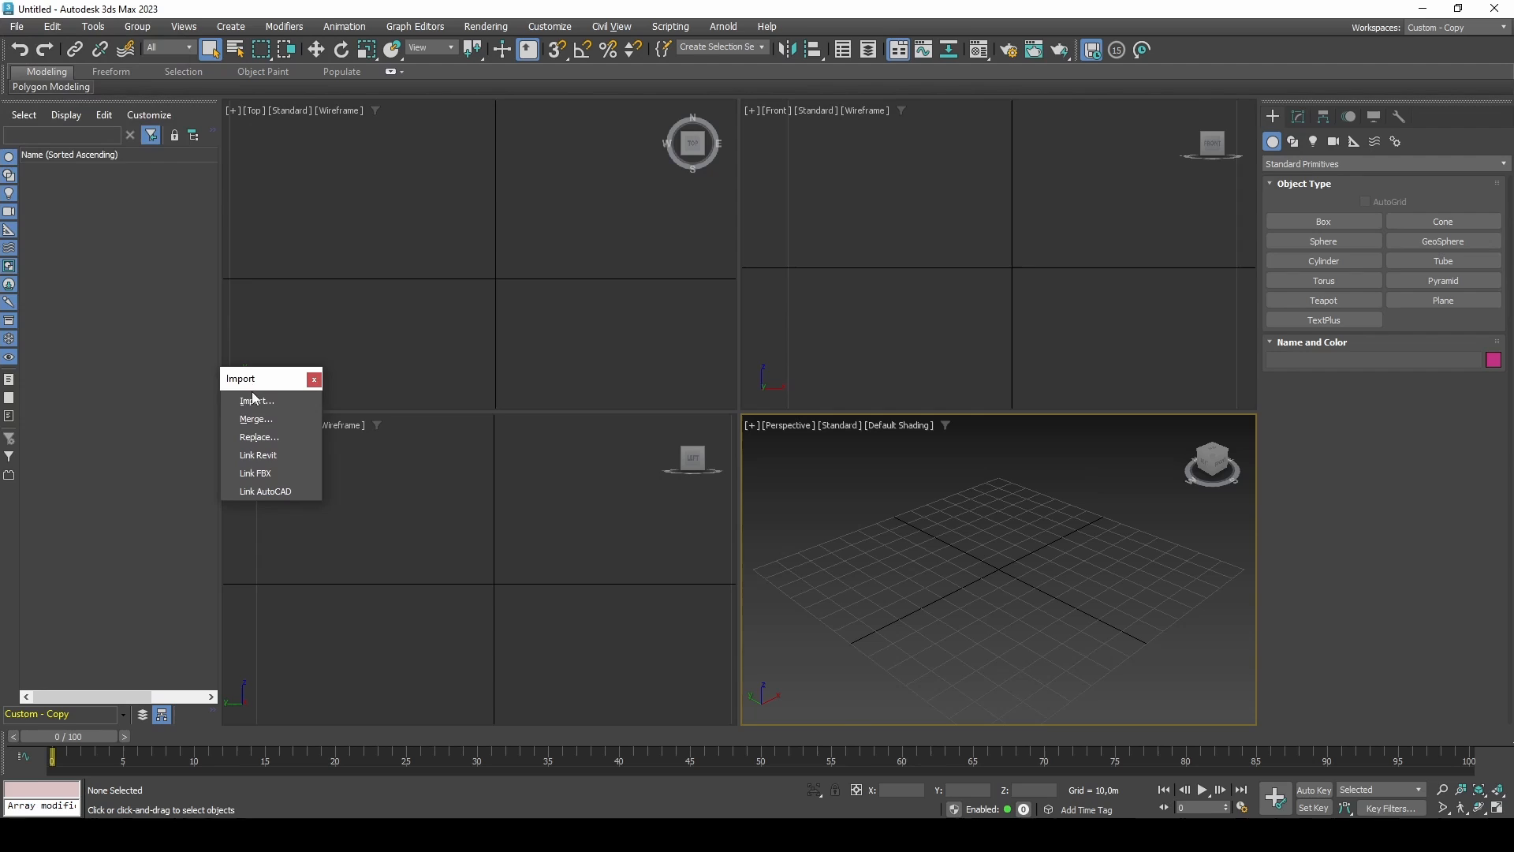
pyautogui.click(257, 401)
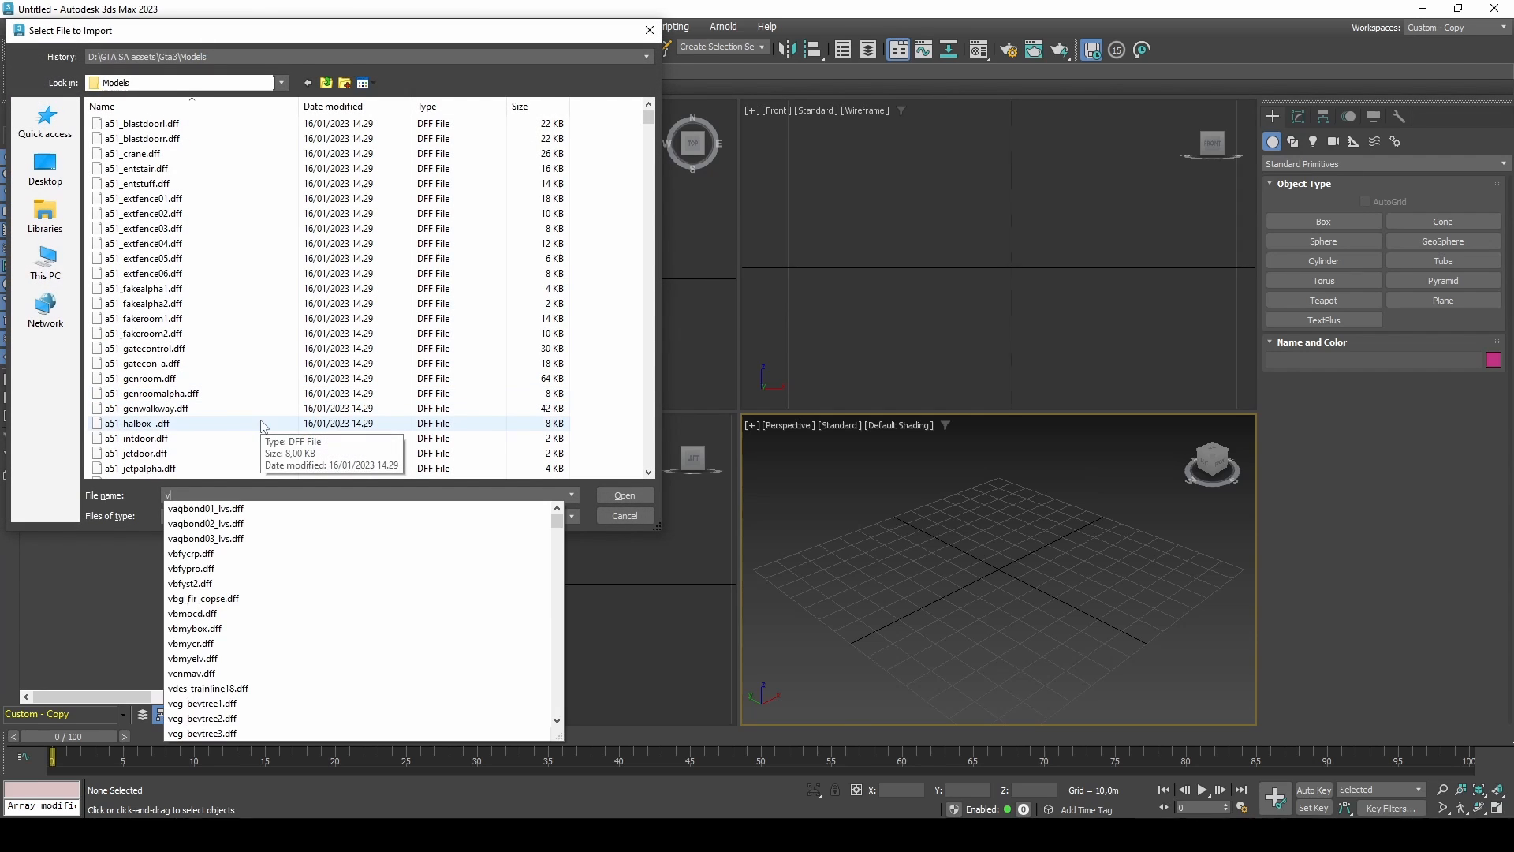
pyautogui.write('vmaff1')
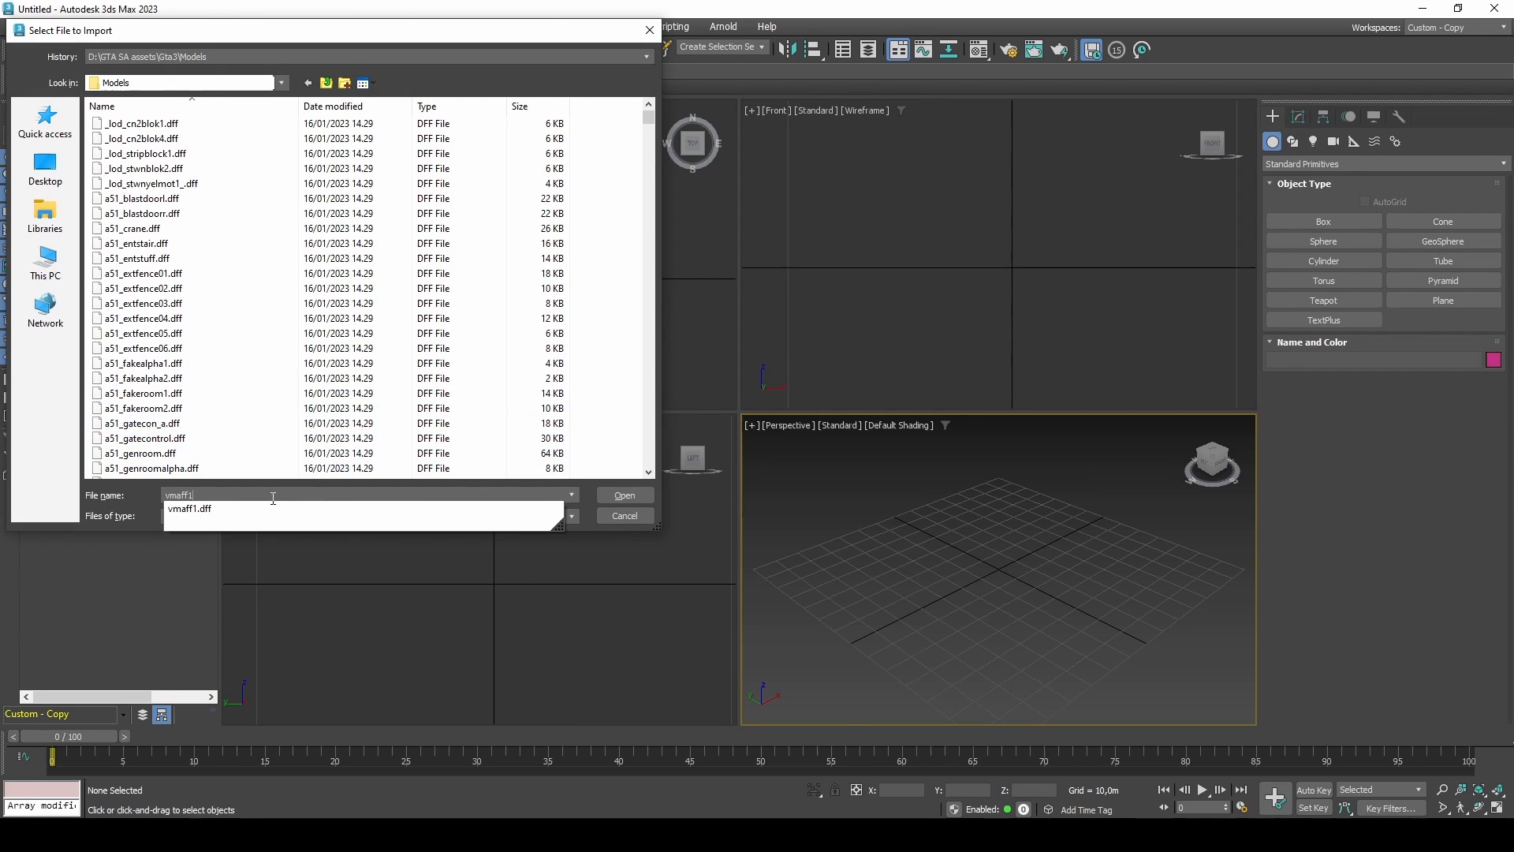
pyautogui.click(624, 494)
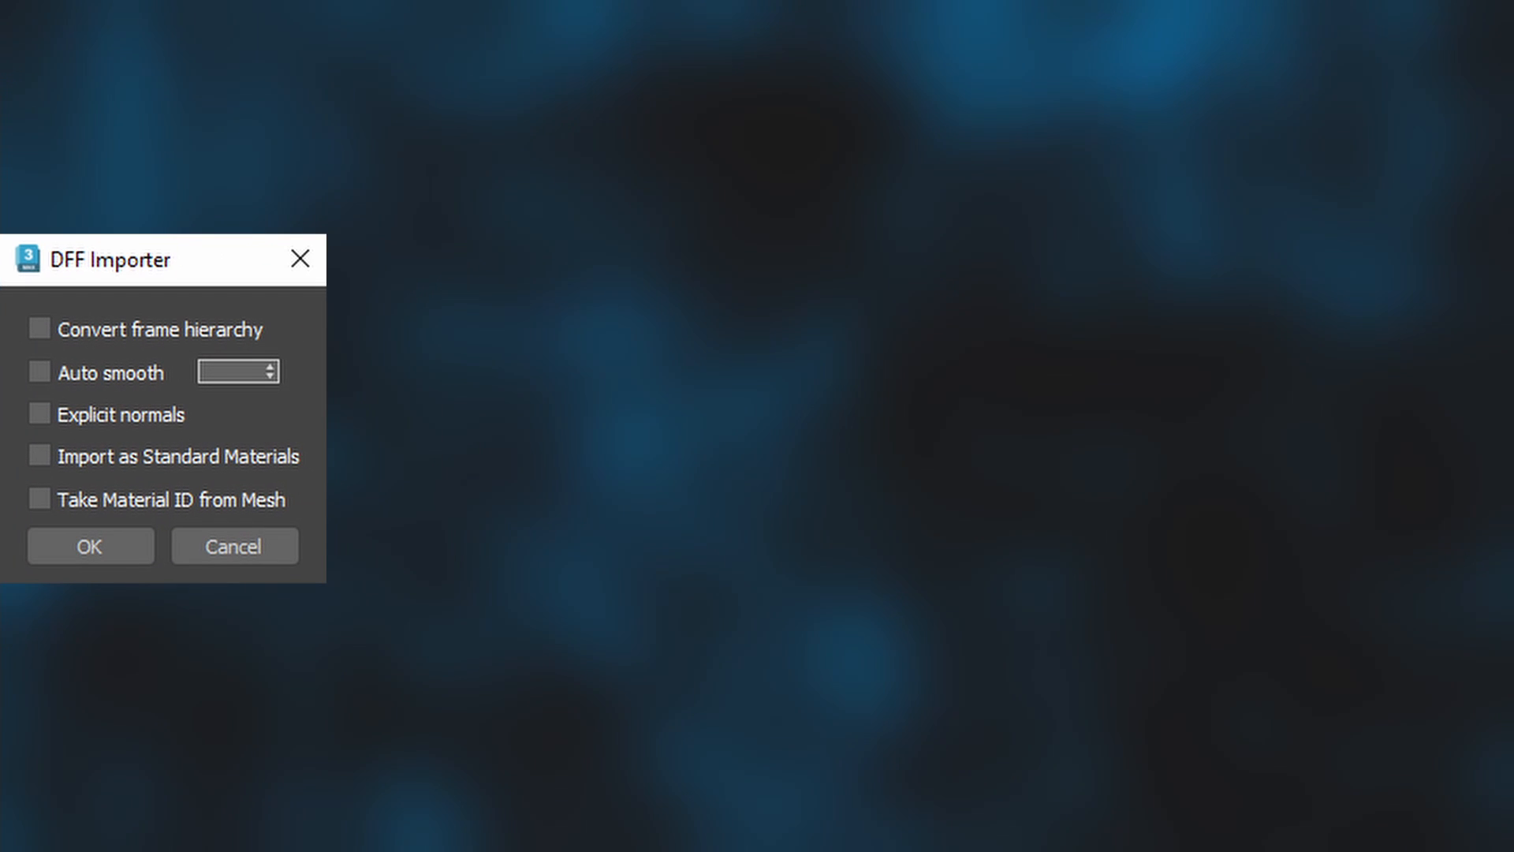
pyautogui.click(40, 328)
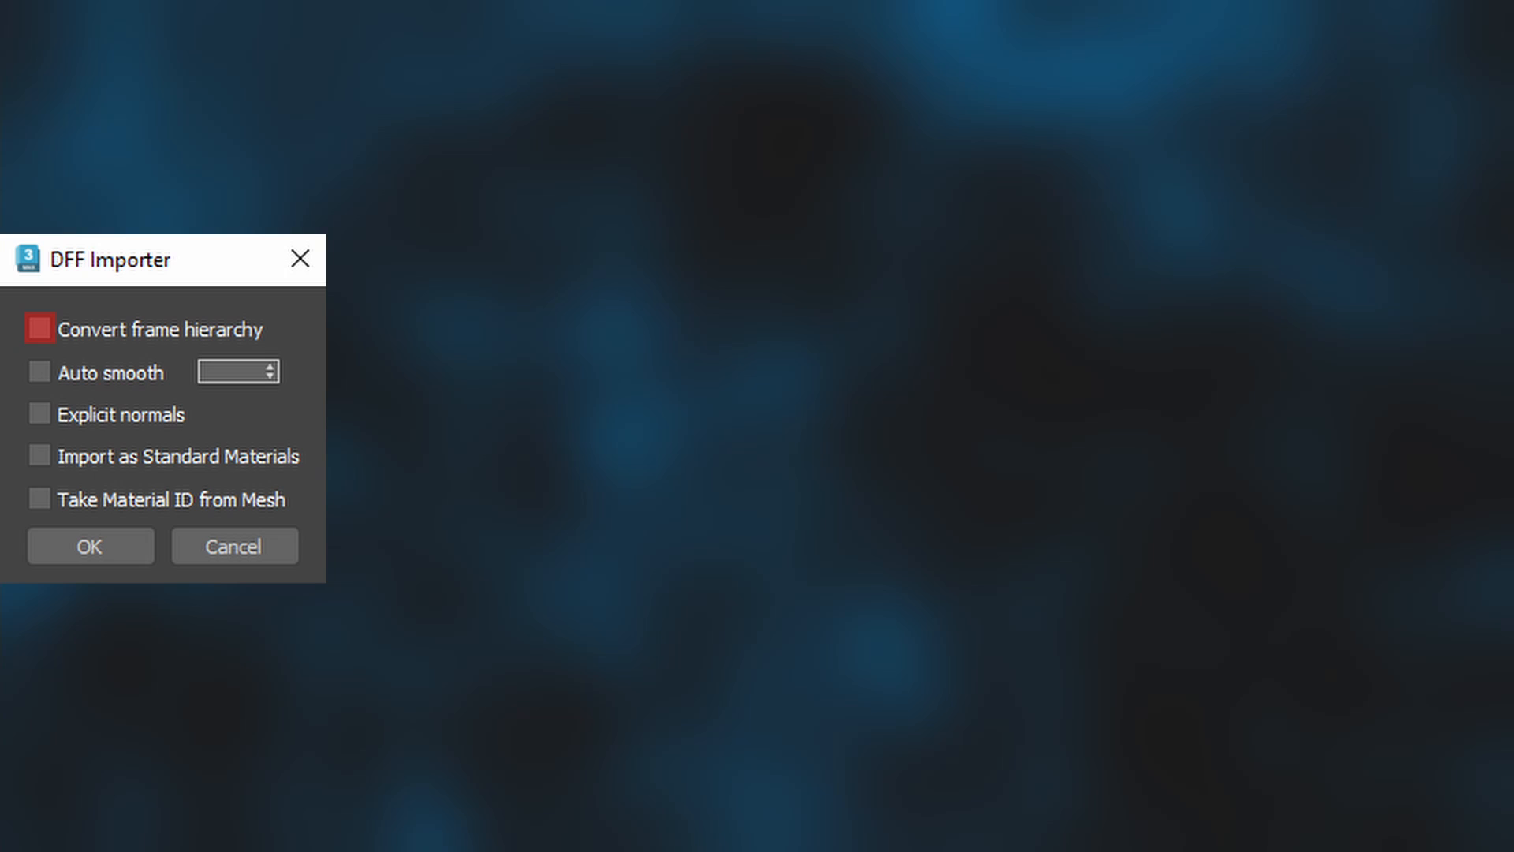
pyautogui.click(90, 545)
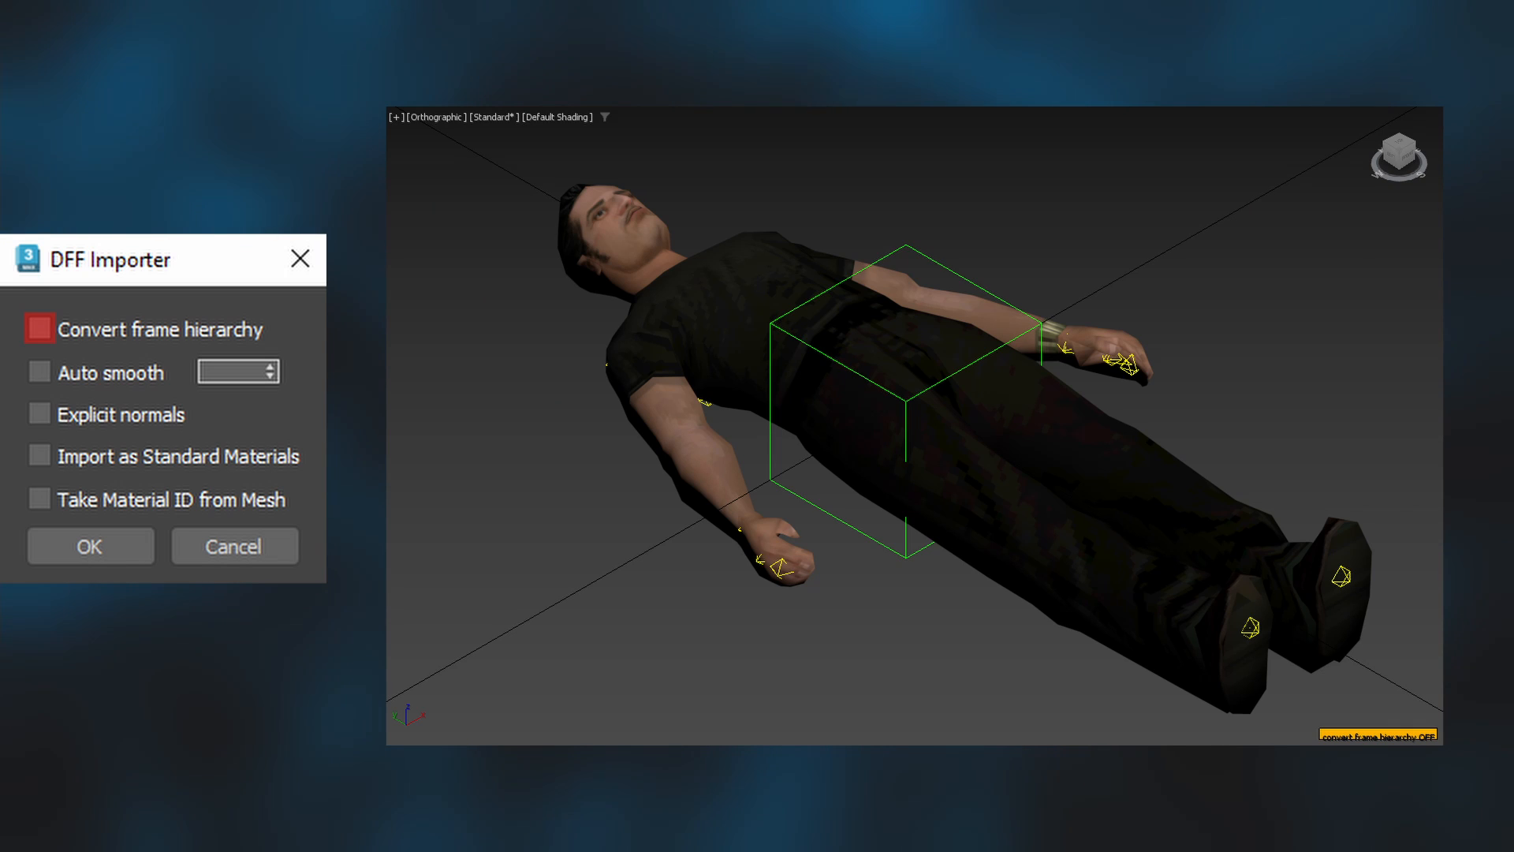
pyautogui.click(40, 328)
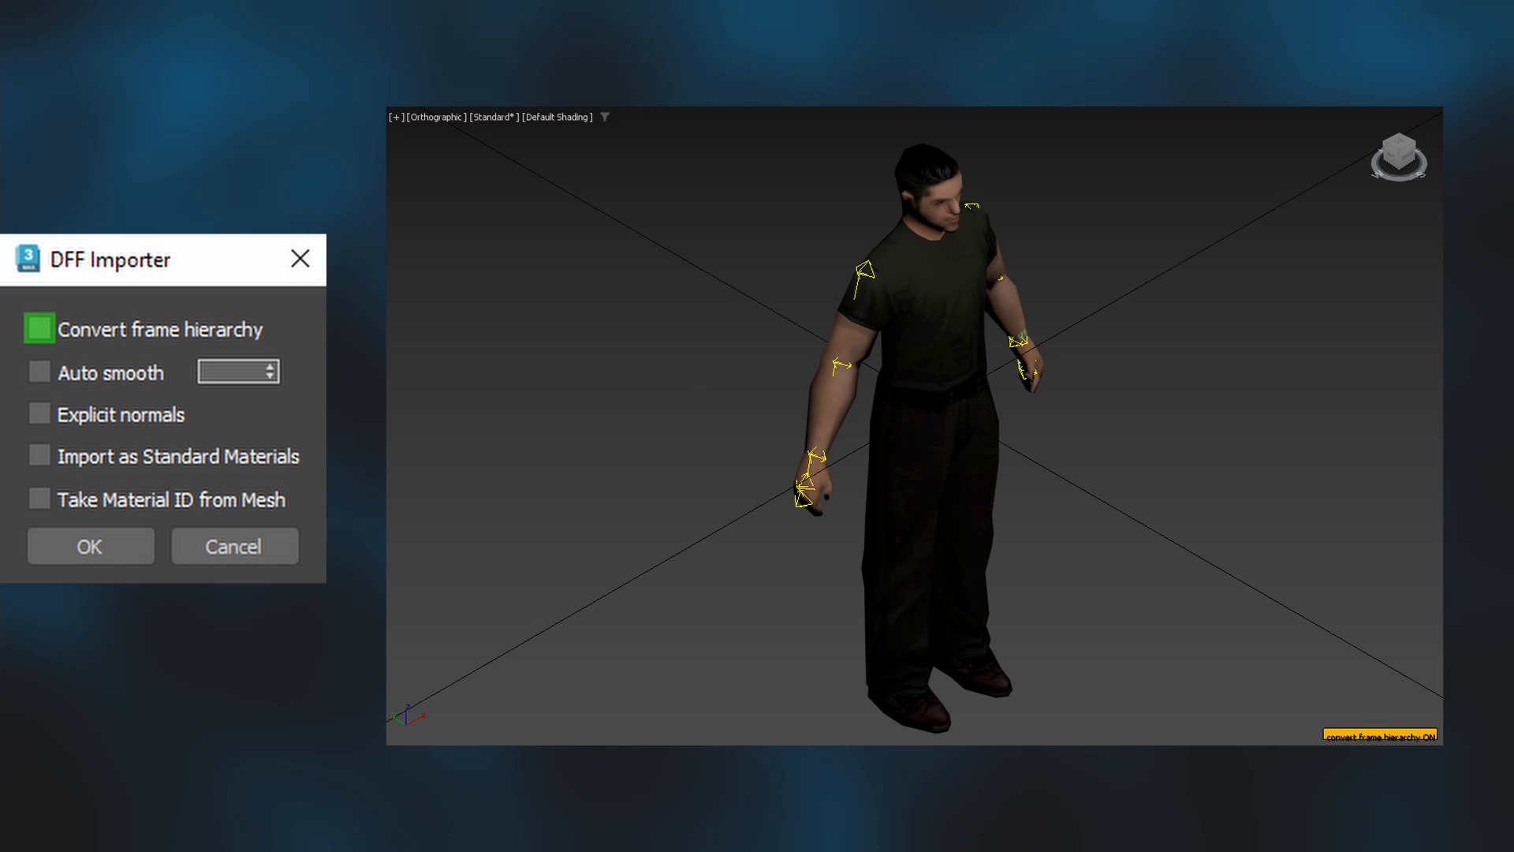
pyautogui.click(39, 372)
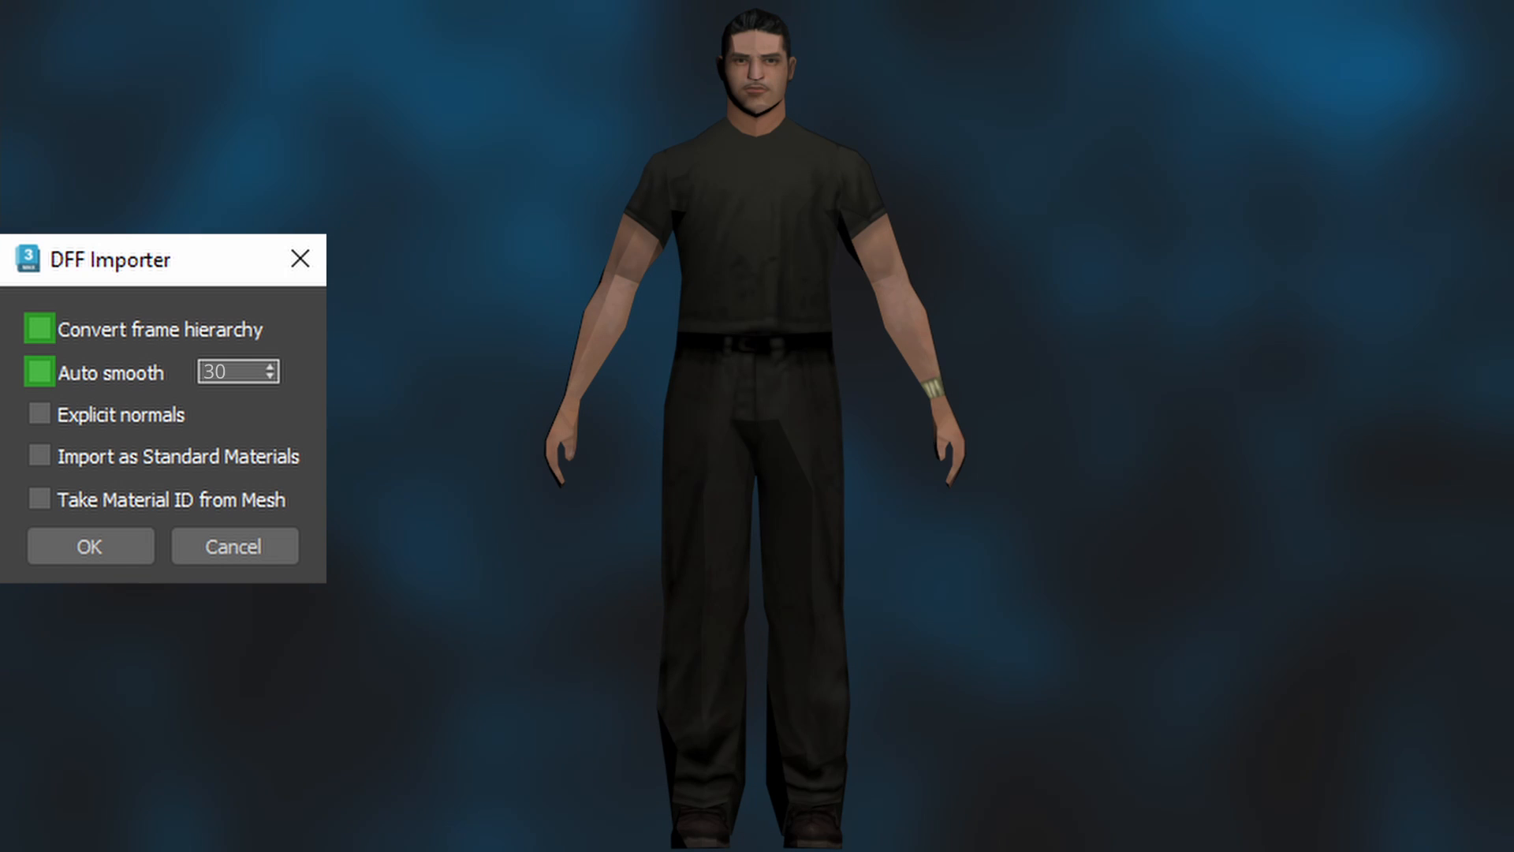
pyautogui.click(267, 370)
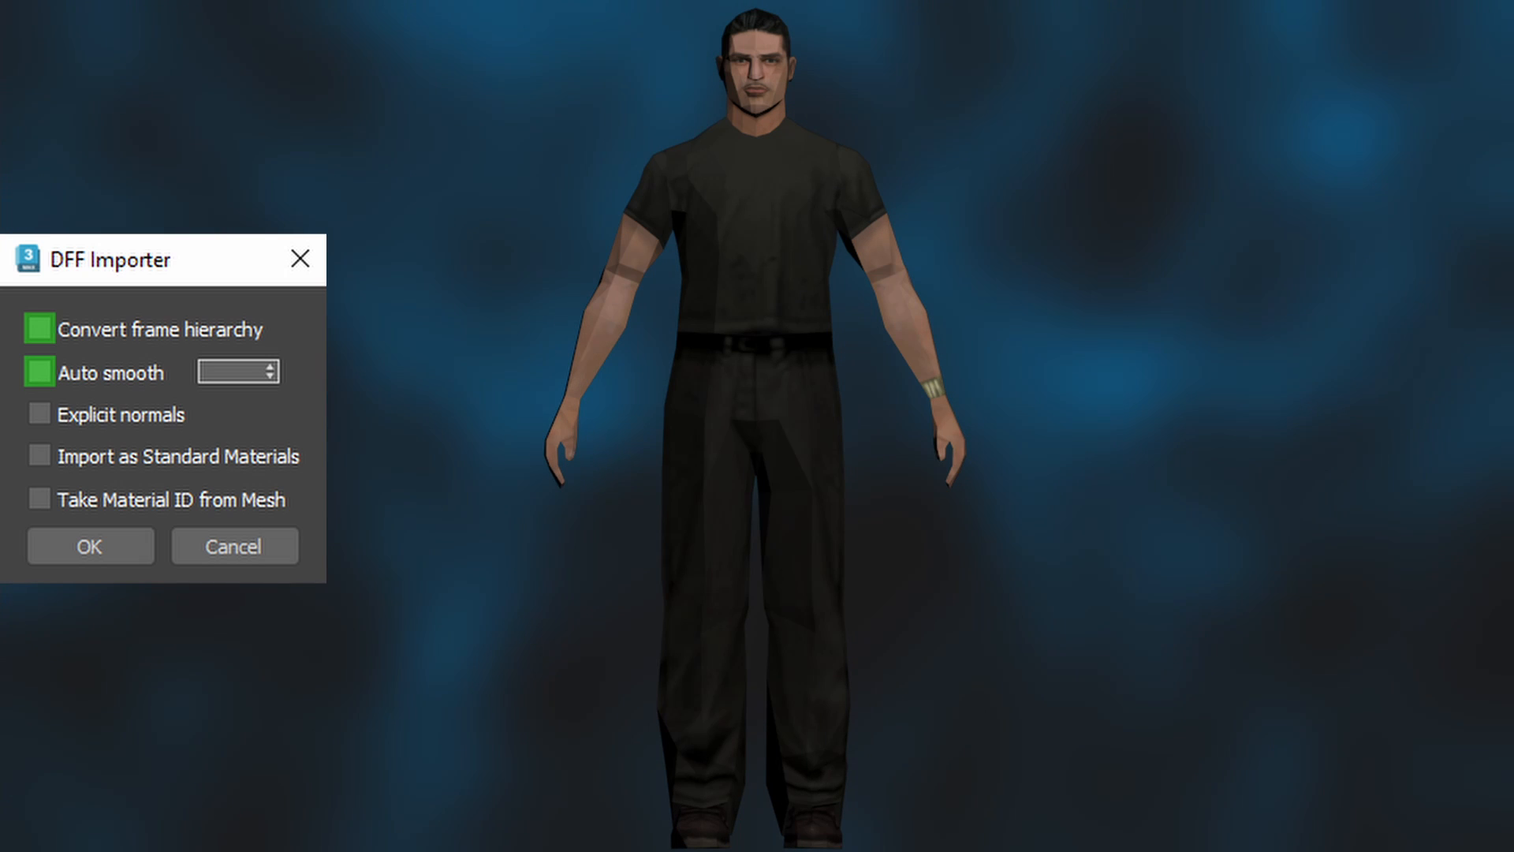
# Step: Enable Explicit normals and import vmaff1 as Object001 with its Root bone hierarchy
pyautogui.click(40, 414)
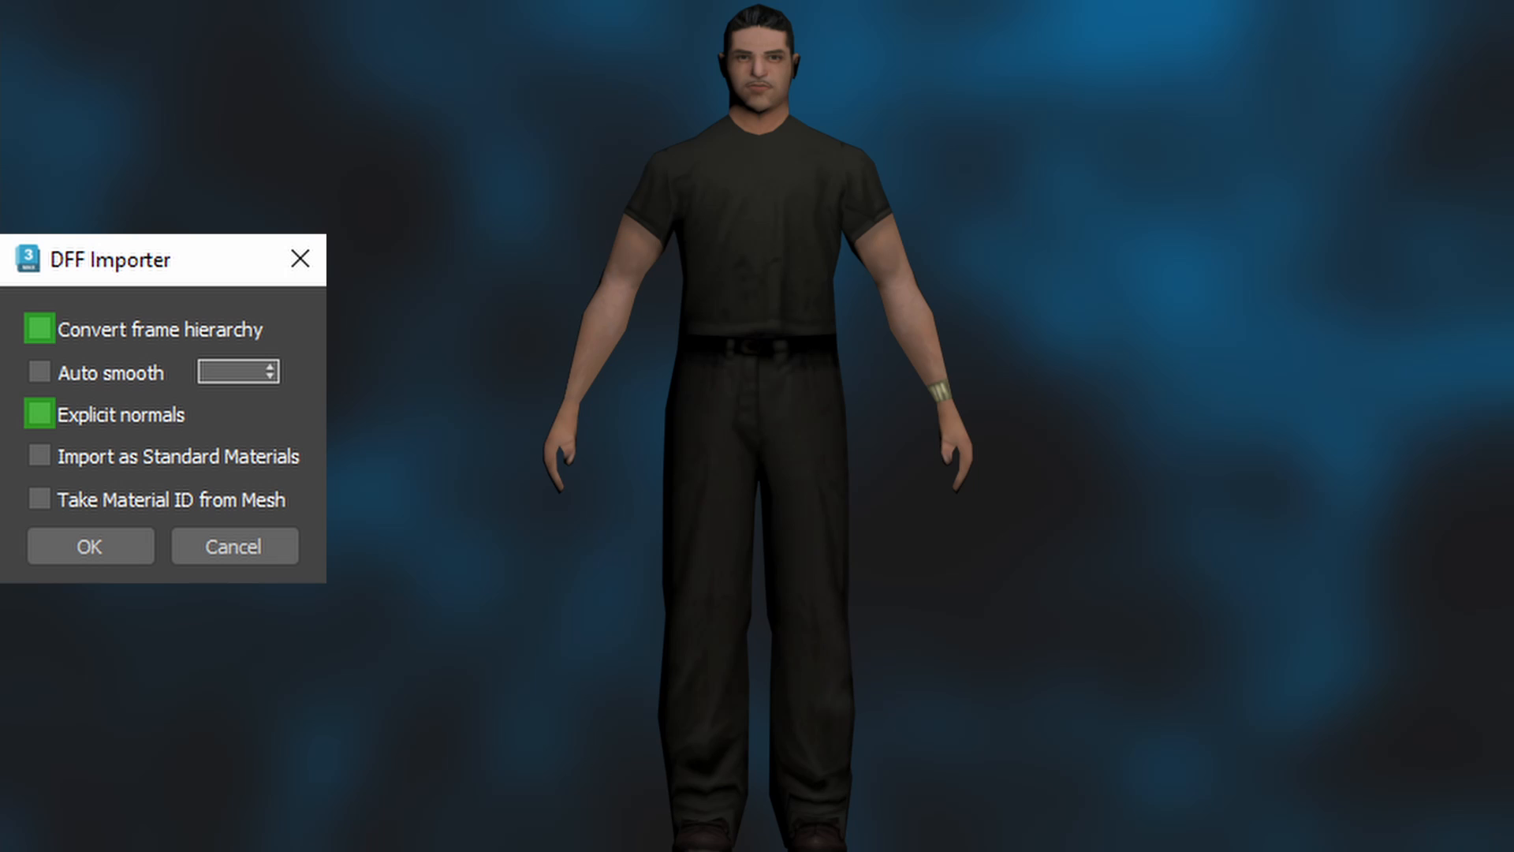
pyautogui.click(39, 456)
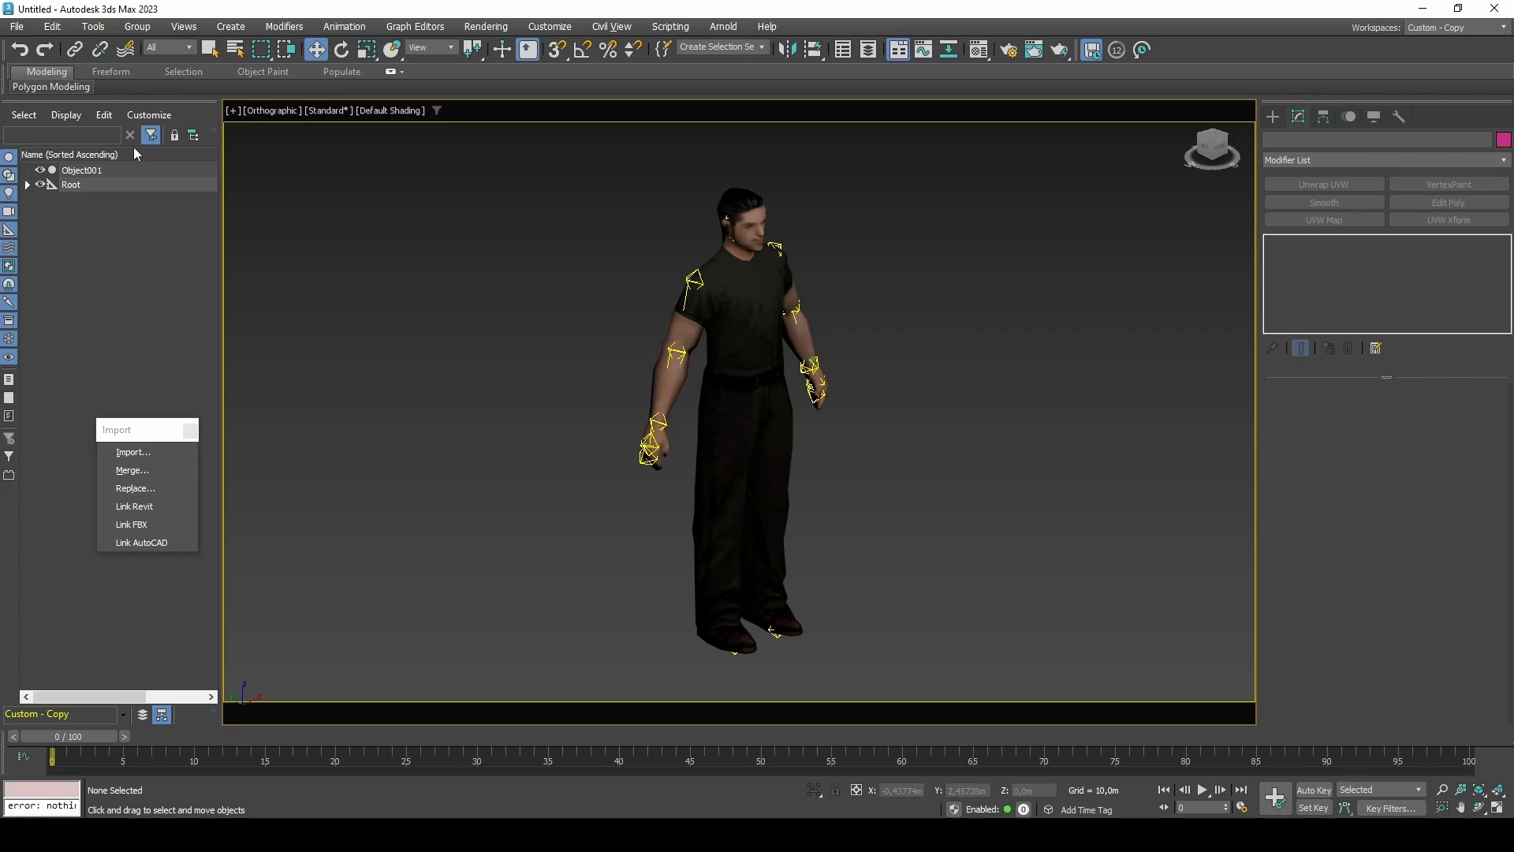
# Step: Export the scene via the File menu to bring up the DFF Exporter settings
pyautogui.click(17, 26)
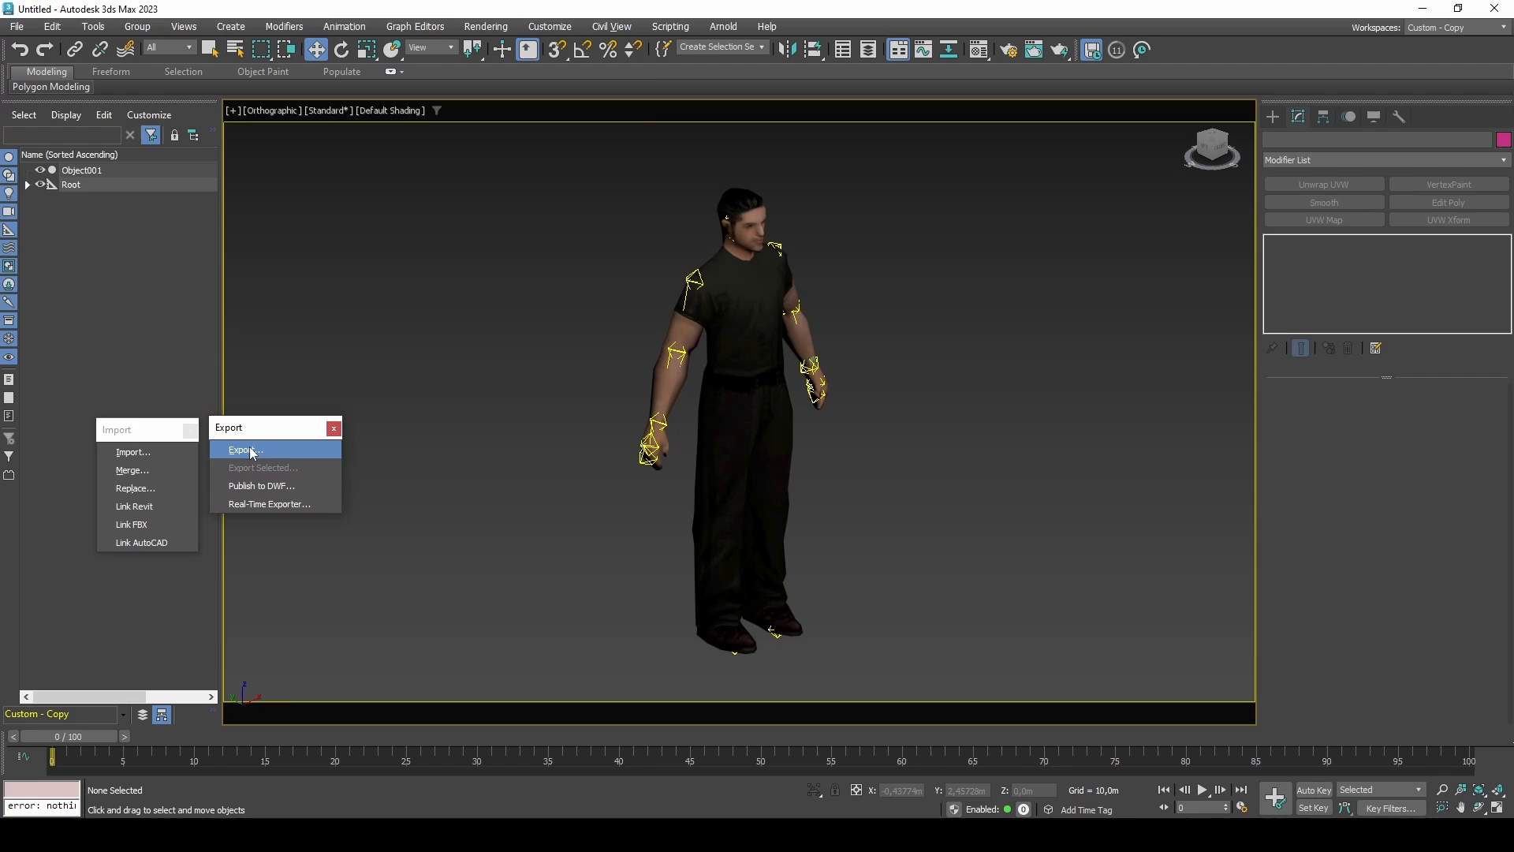
pyautogui.click(244, 450)
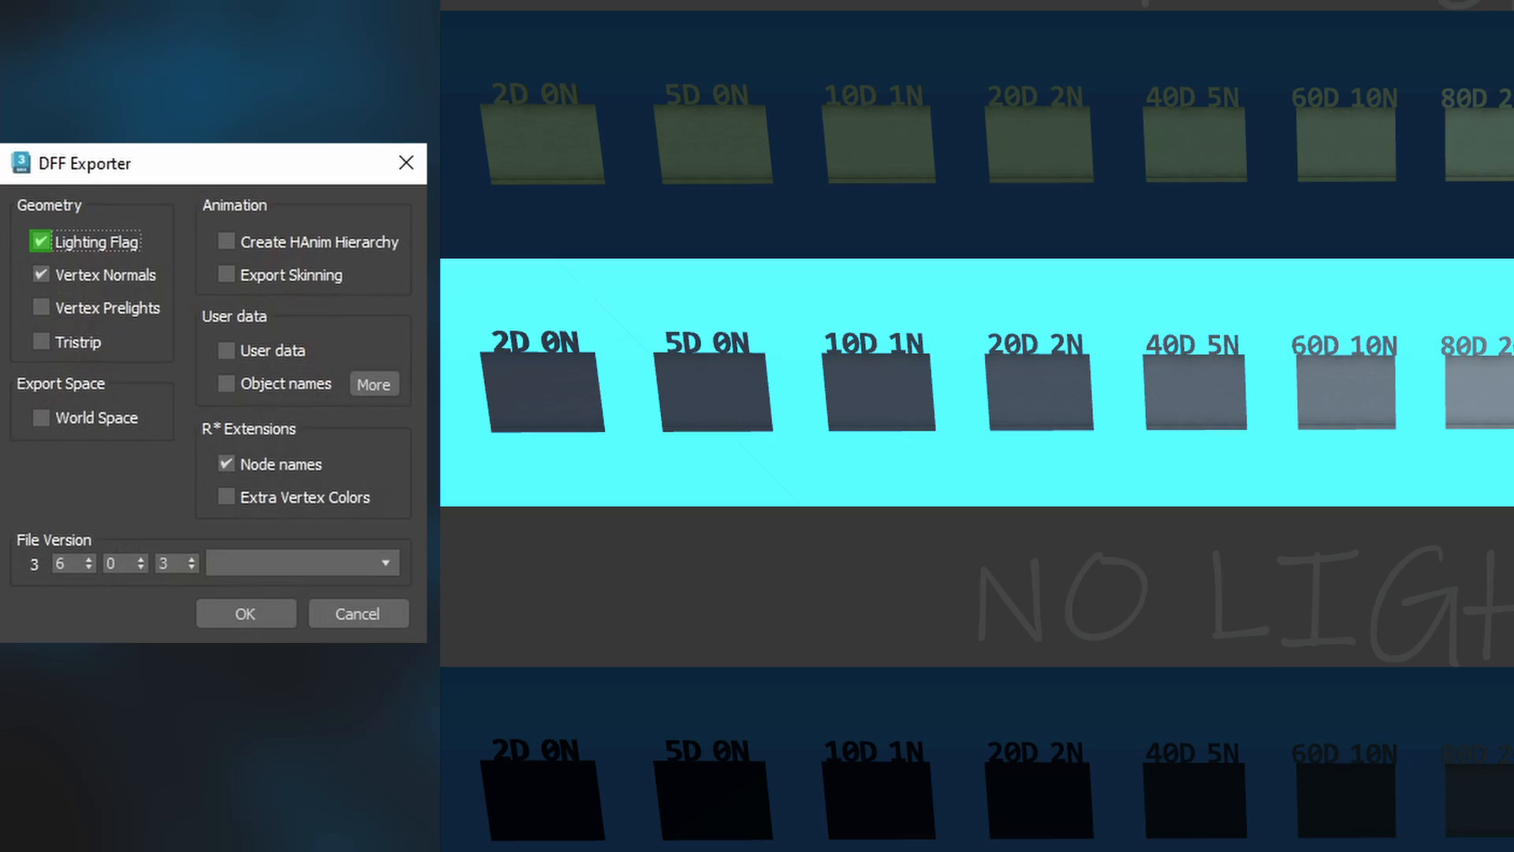
pyautogui.scroll(-3)
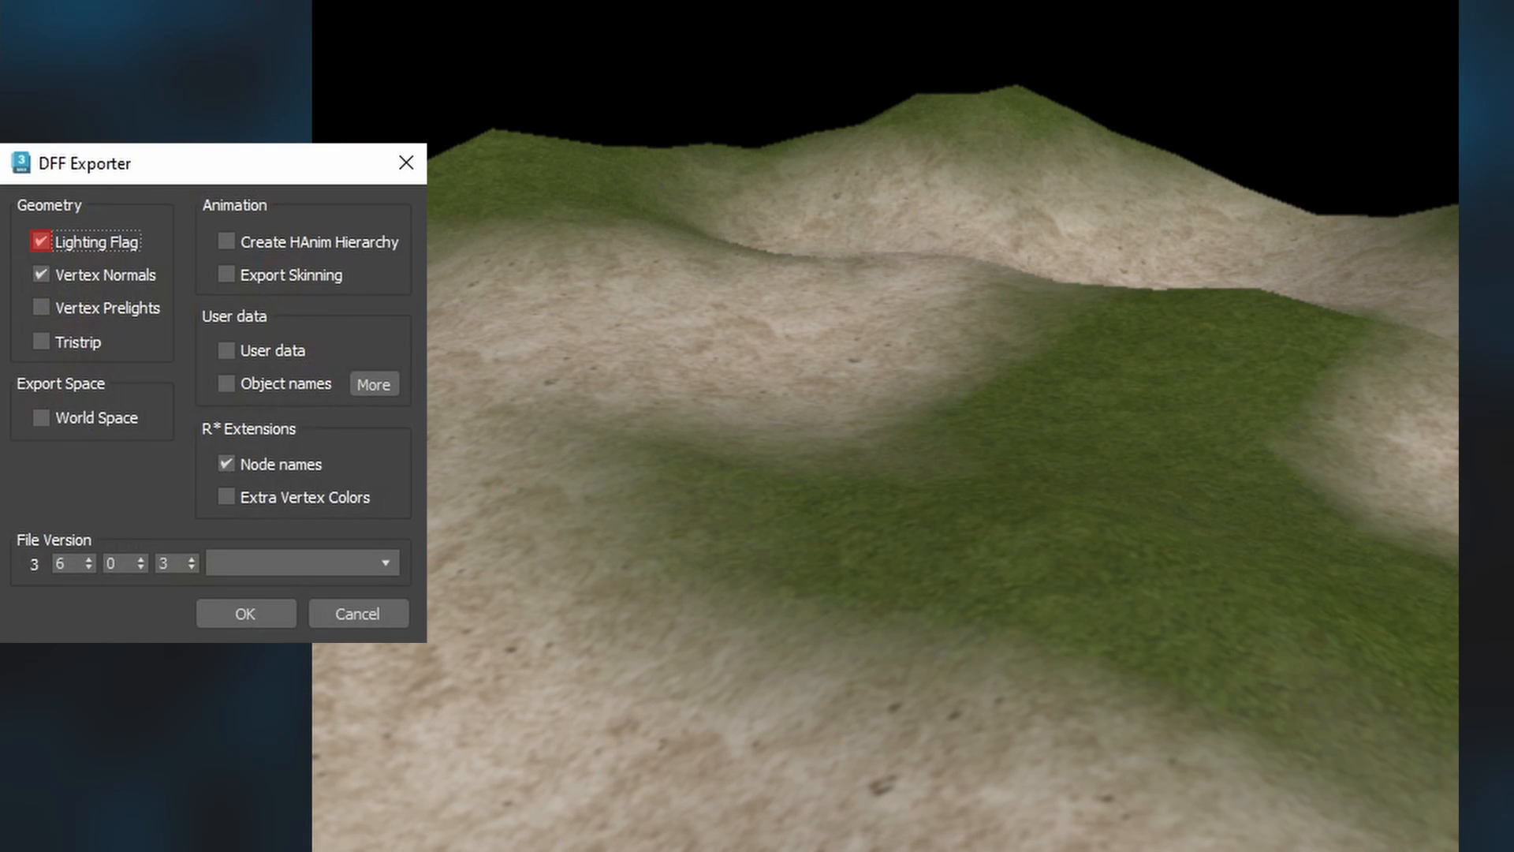
pyautogui.click(40, 275)
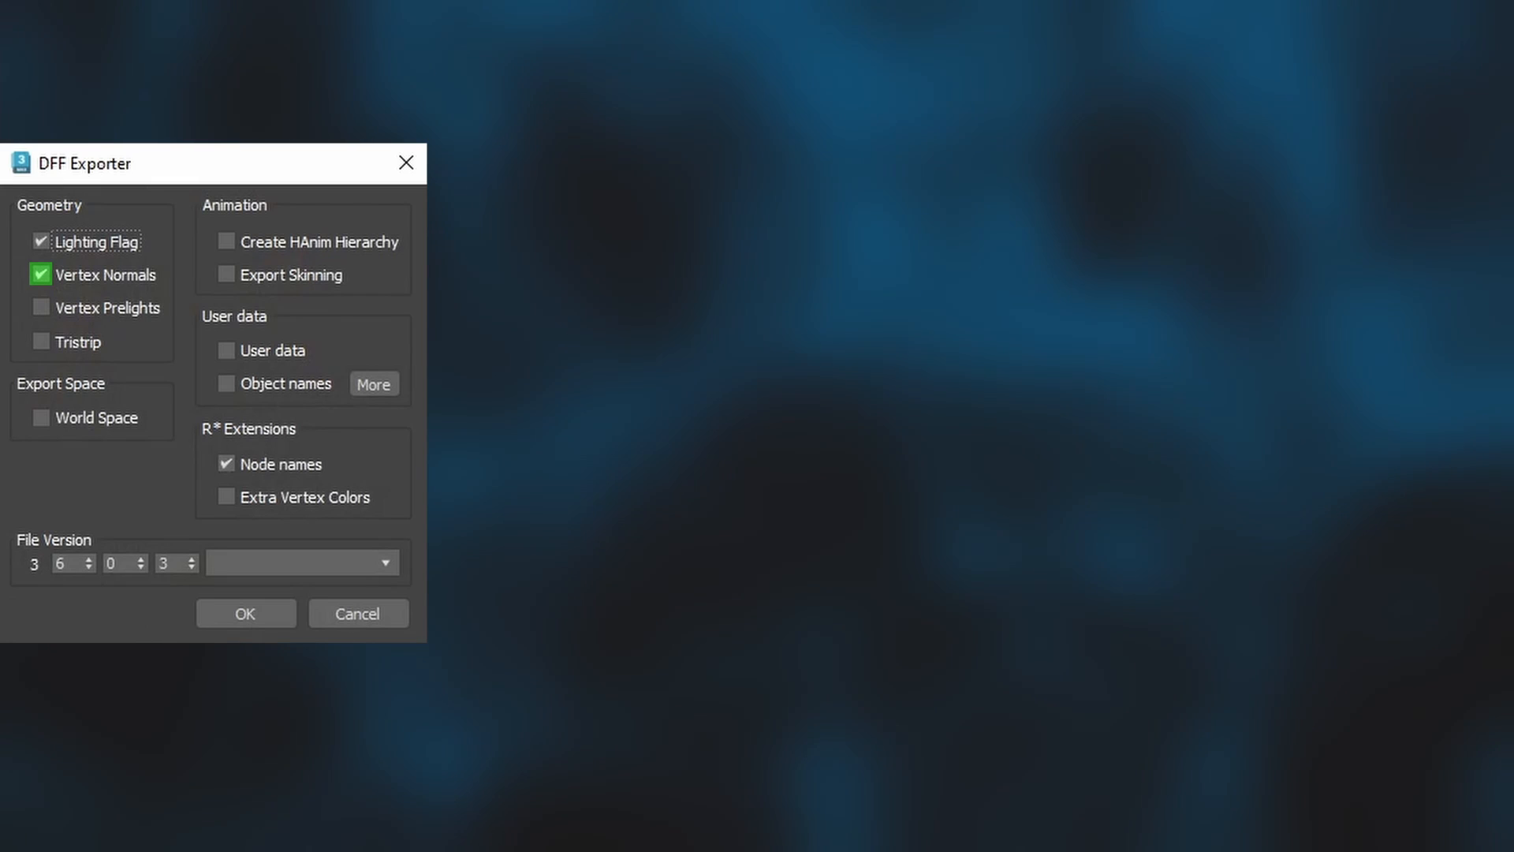
pyautogui.click(40, 342)
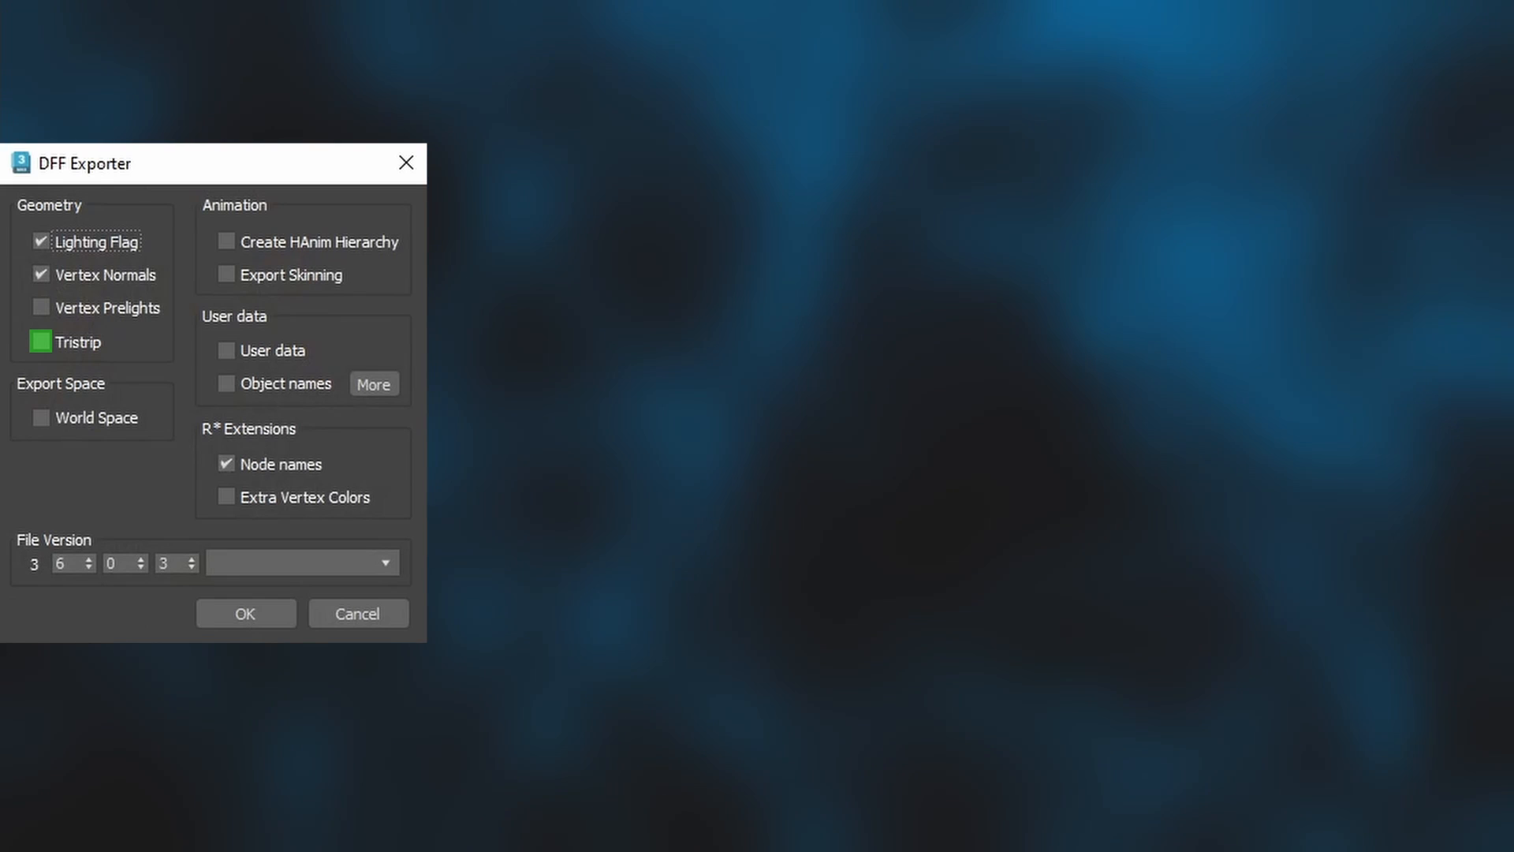
pyautogui.click(226, 242)
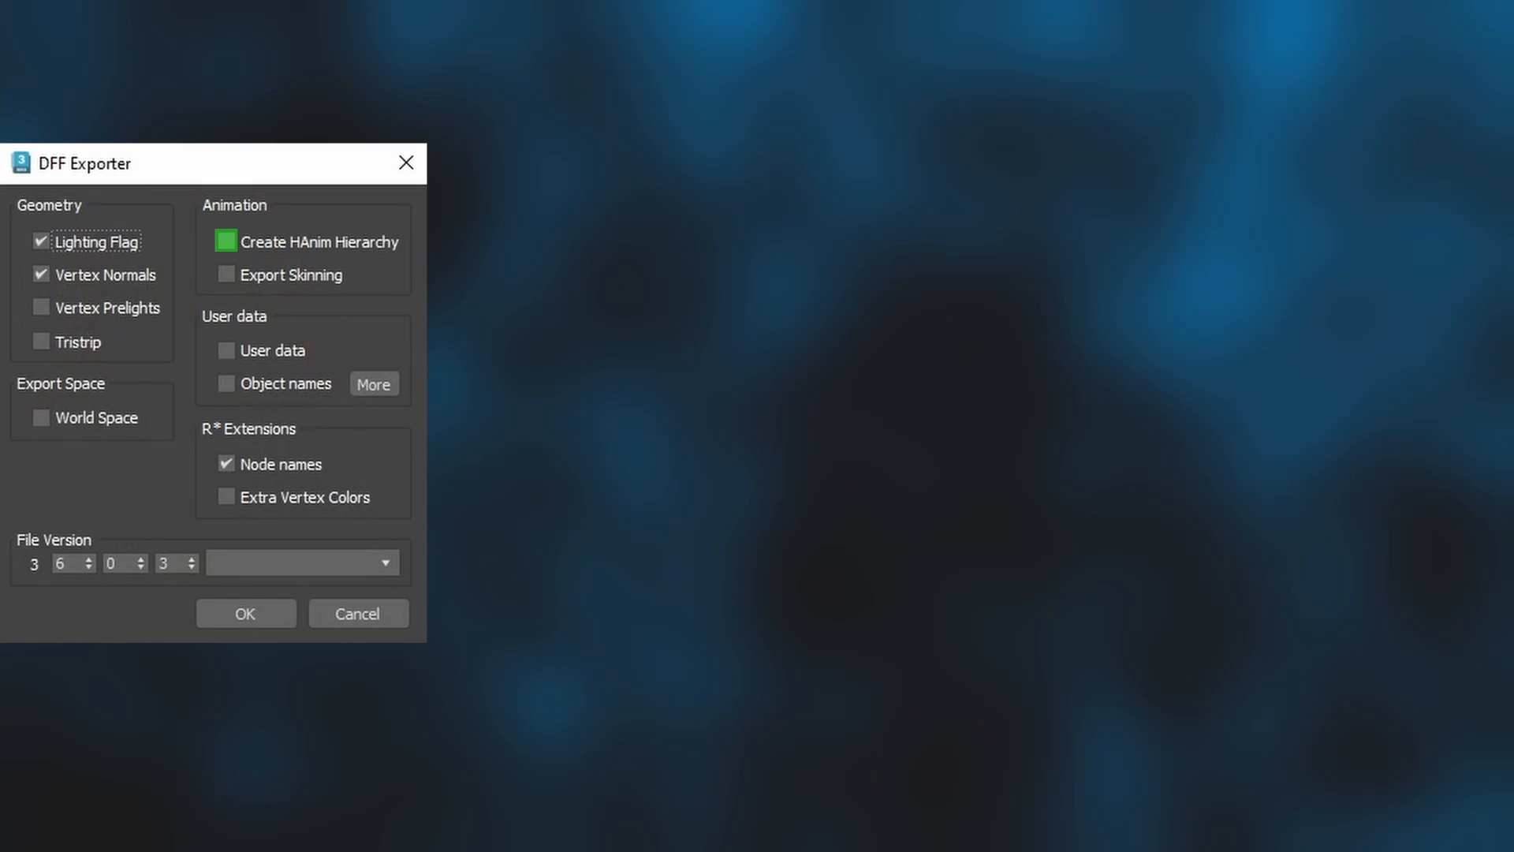
pyautogui.click(226, 274)
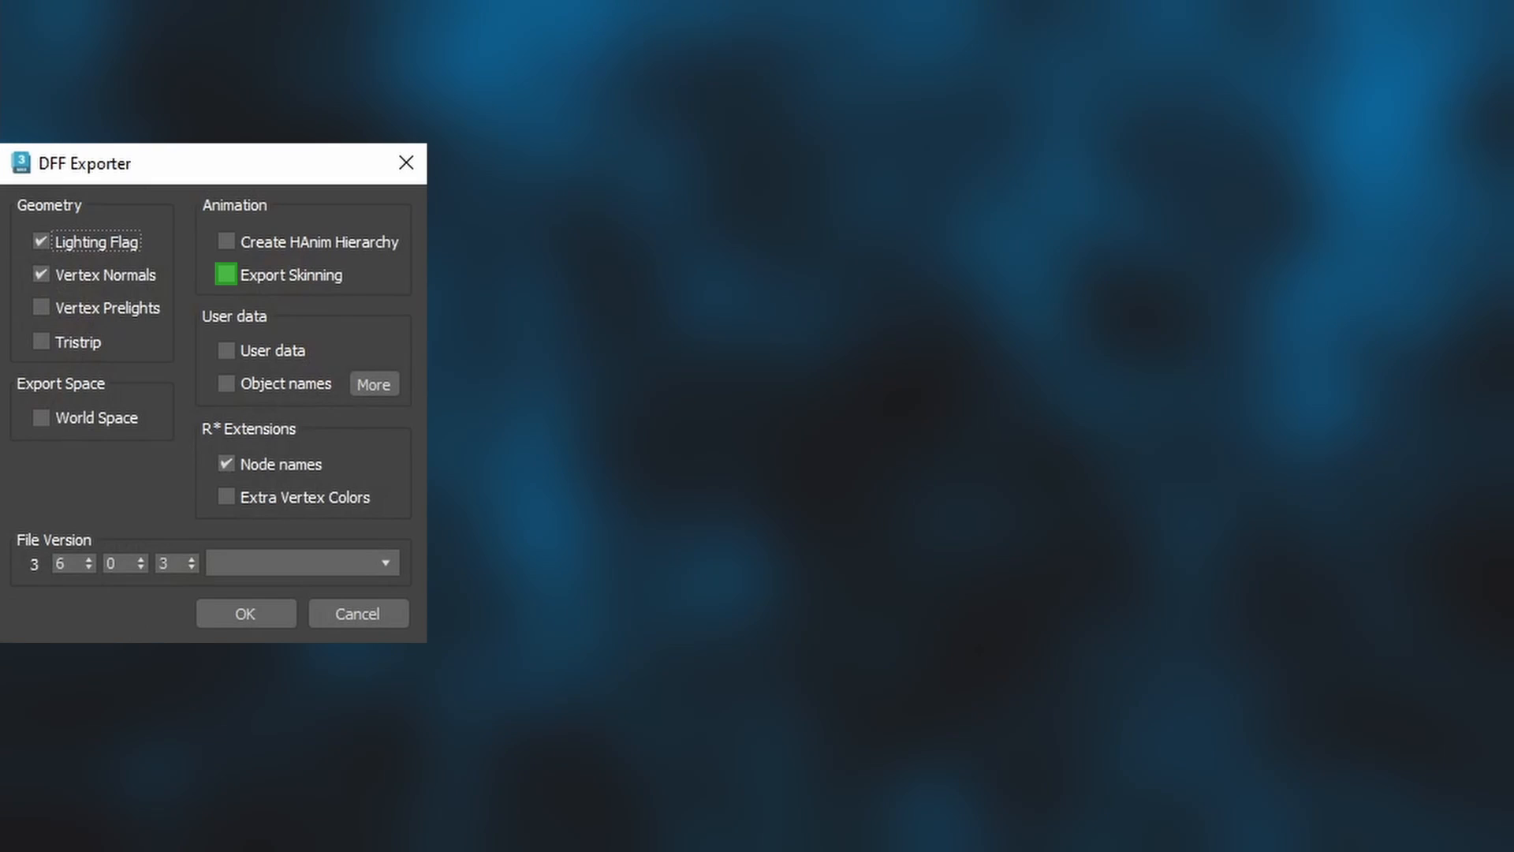
pyautogui.click(40, 417)
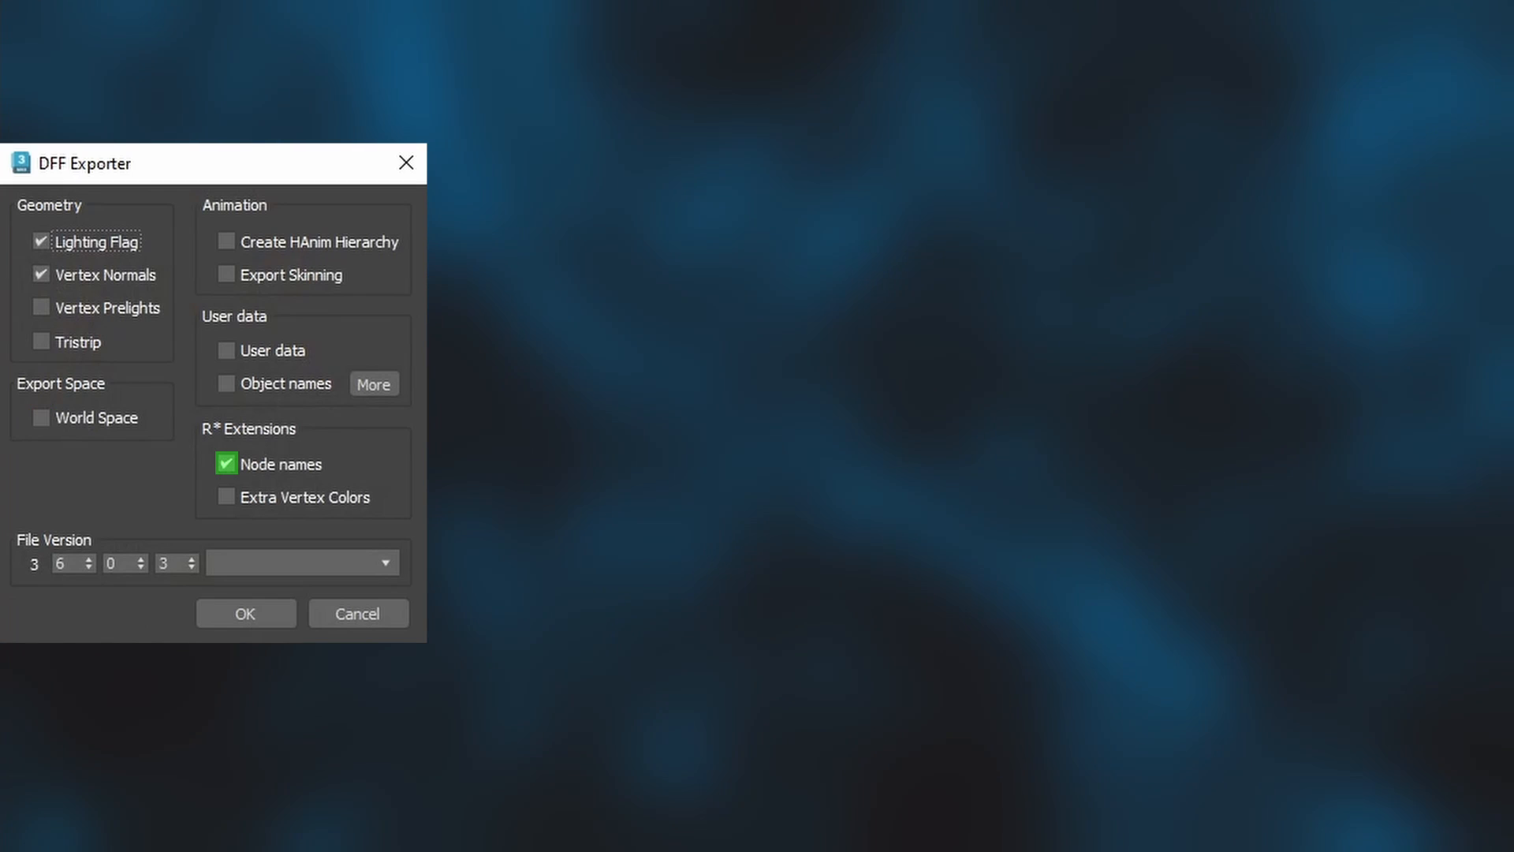
pyautogui.click(39, 307)
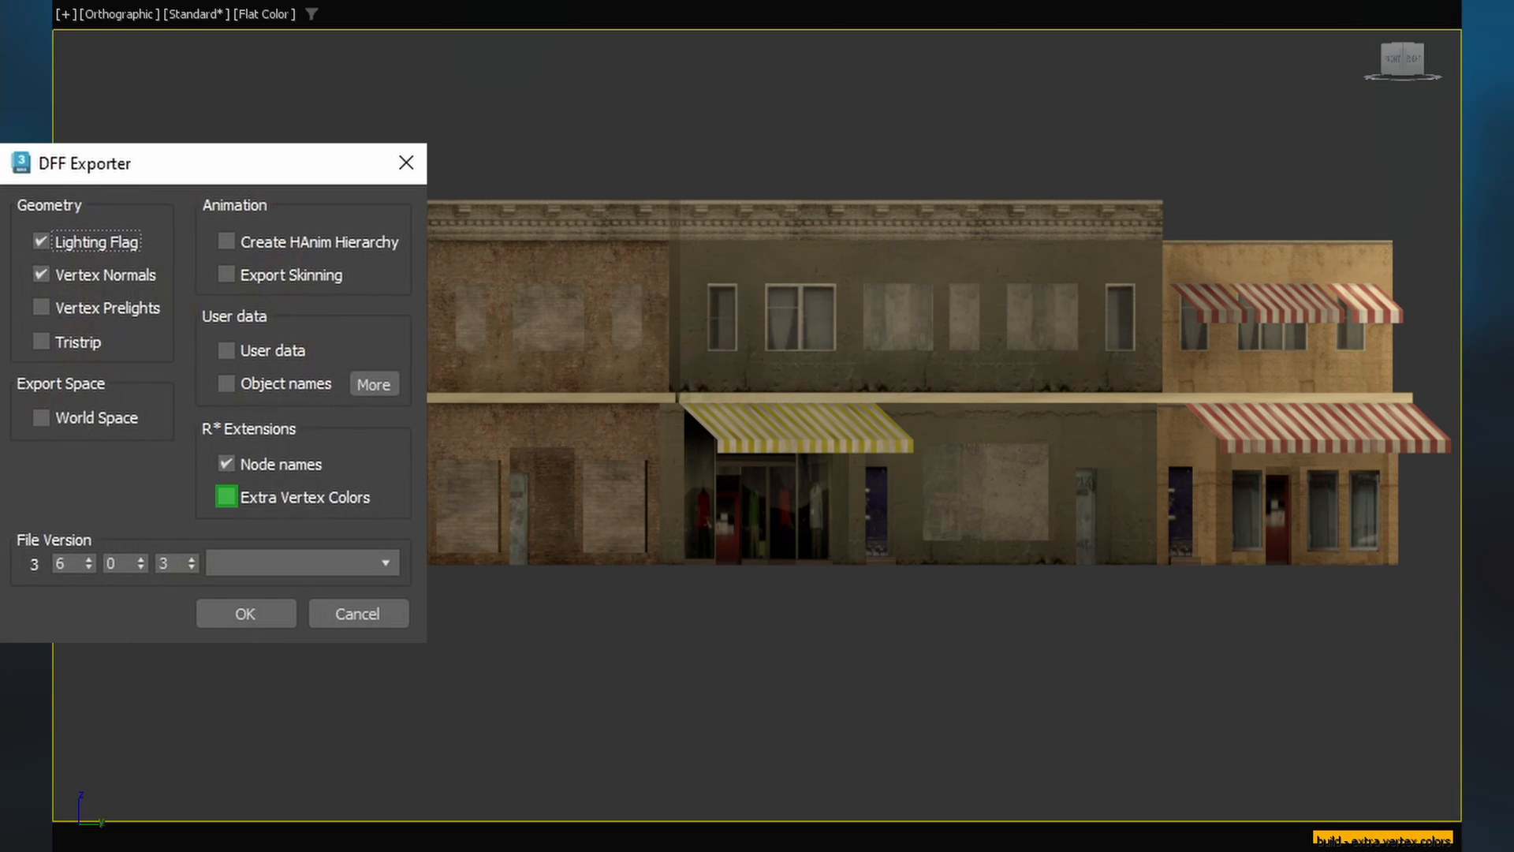
pyautogui.click(227, 496)
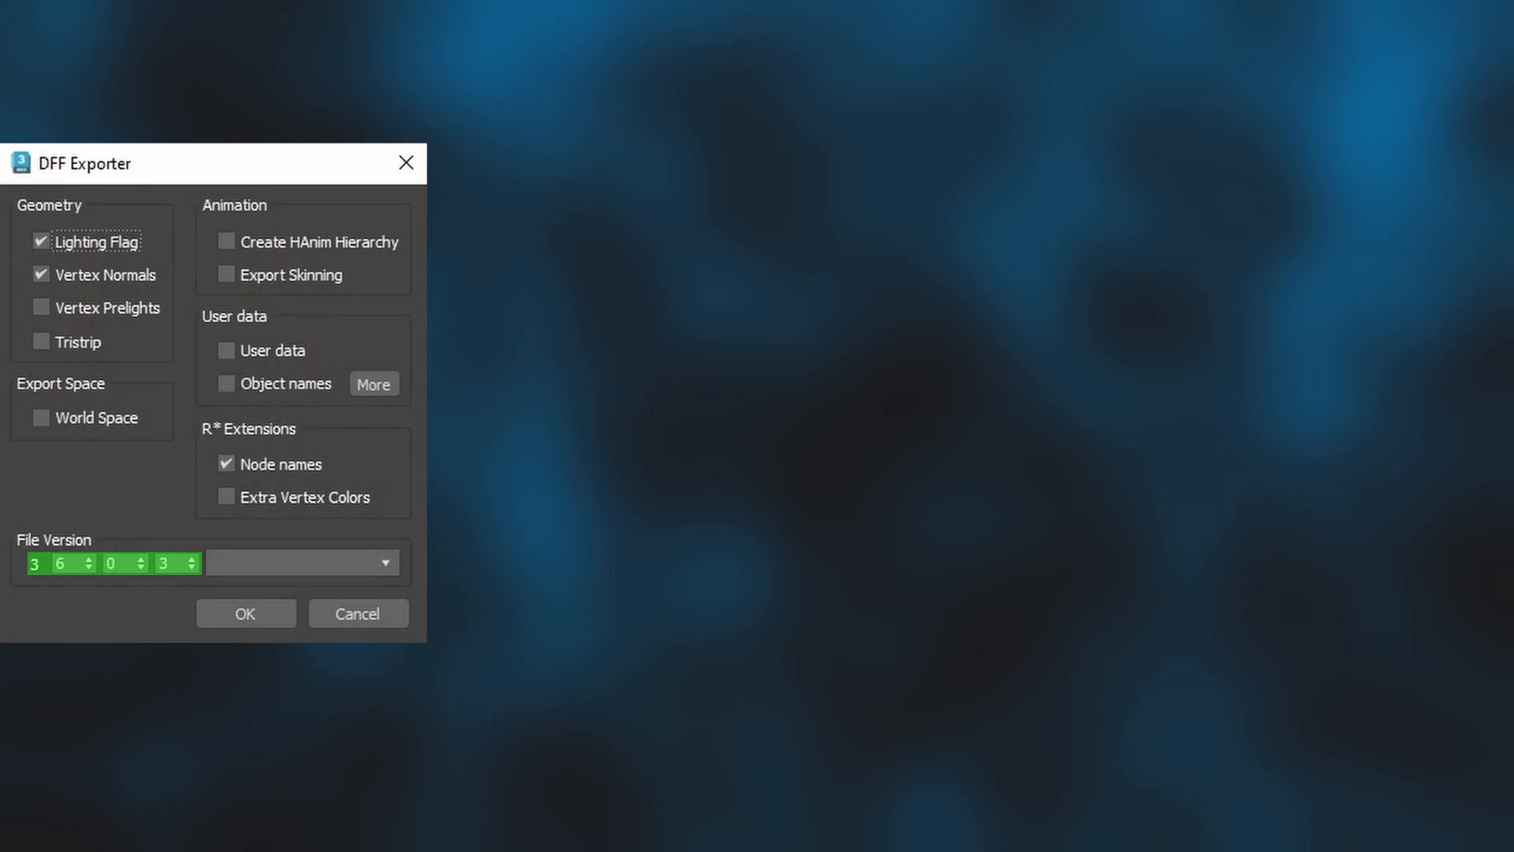